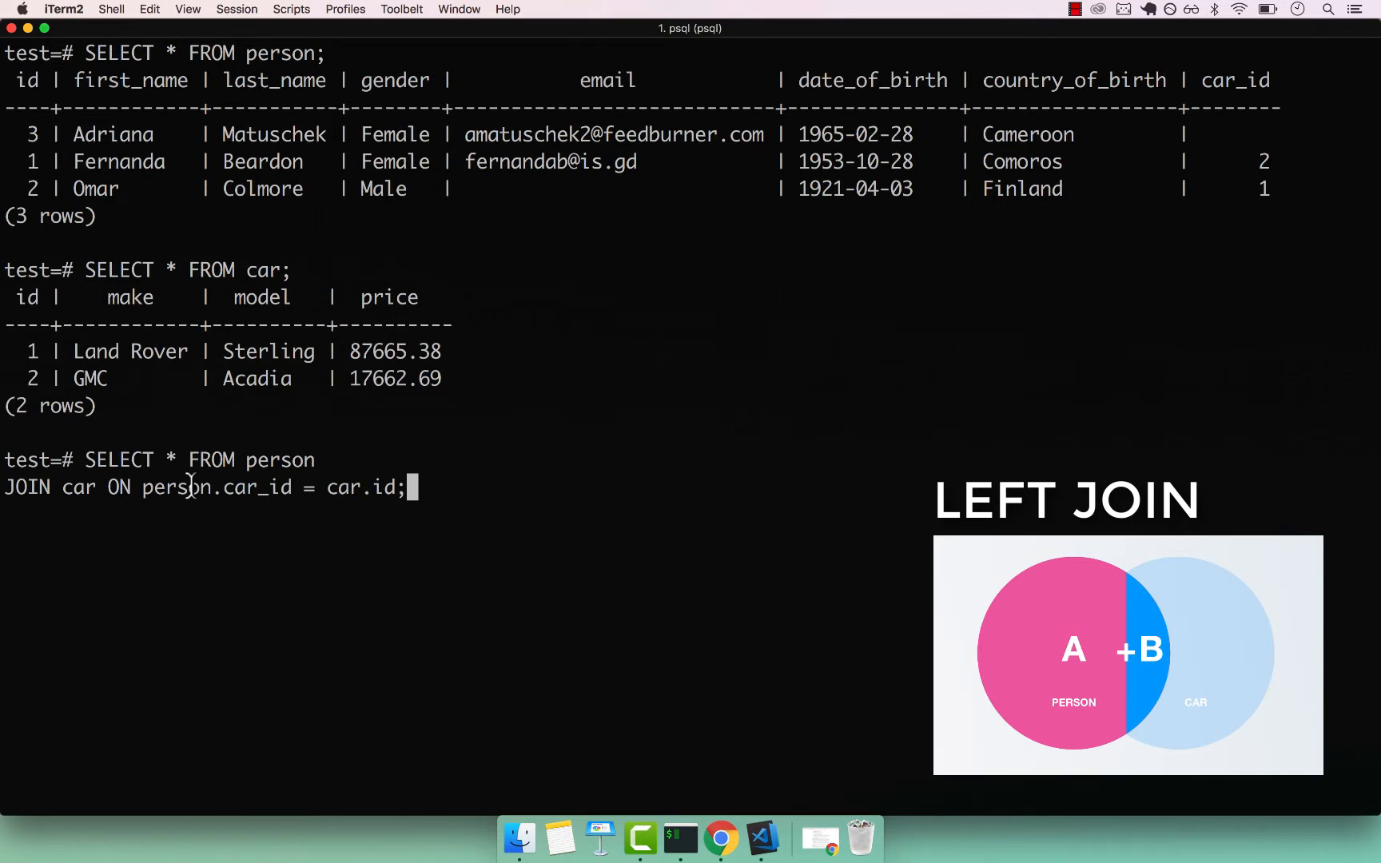
Run the inner join of person and car on car_id, returning Omar and Fernanda with their cars.
key("Return")
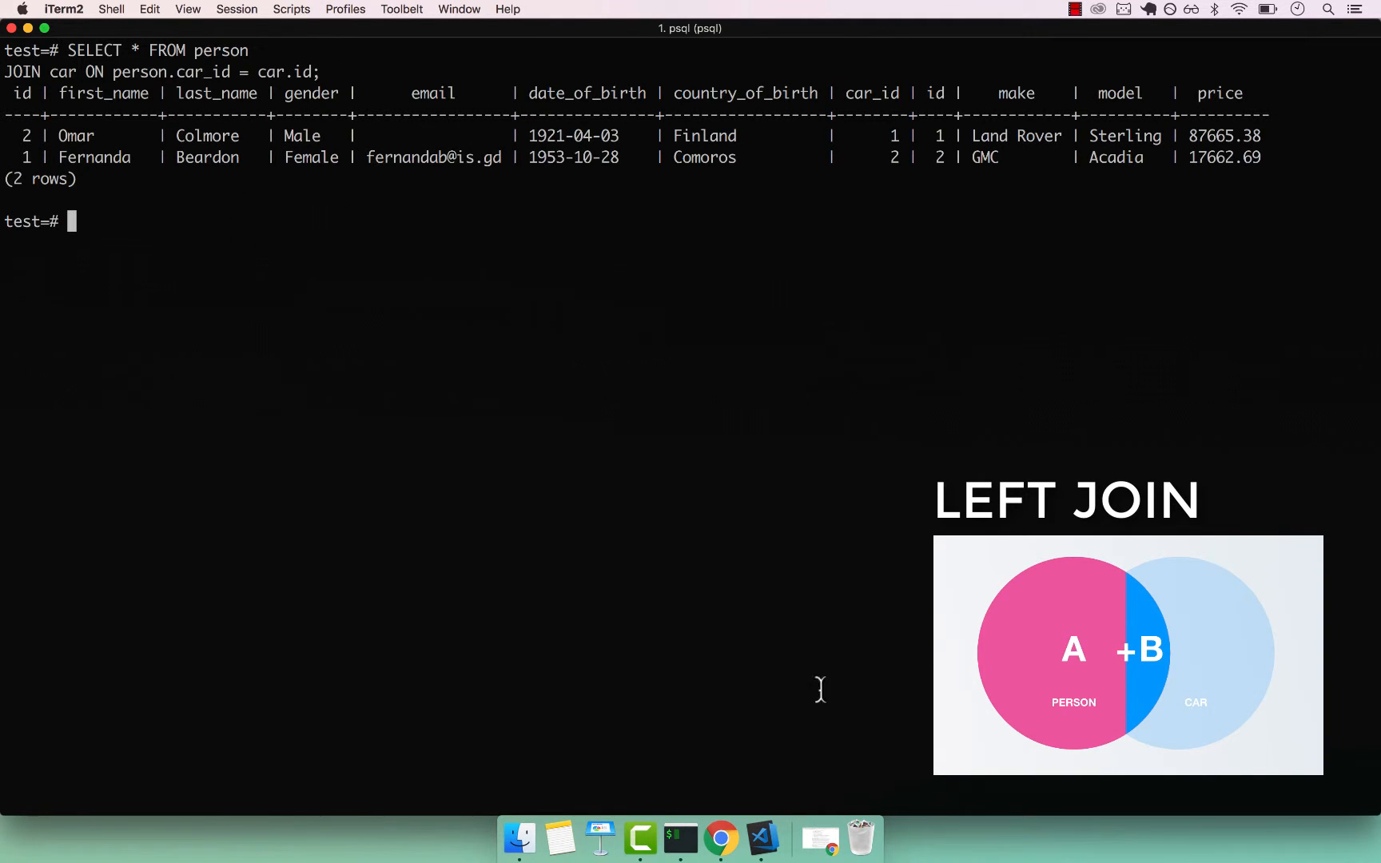
mouse_move(551, 219)
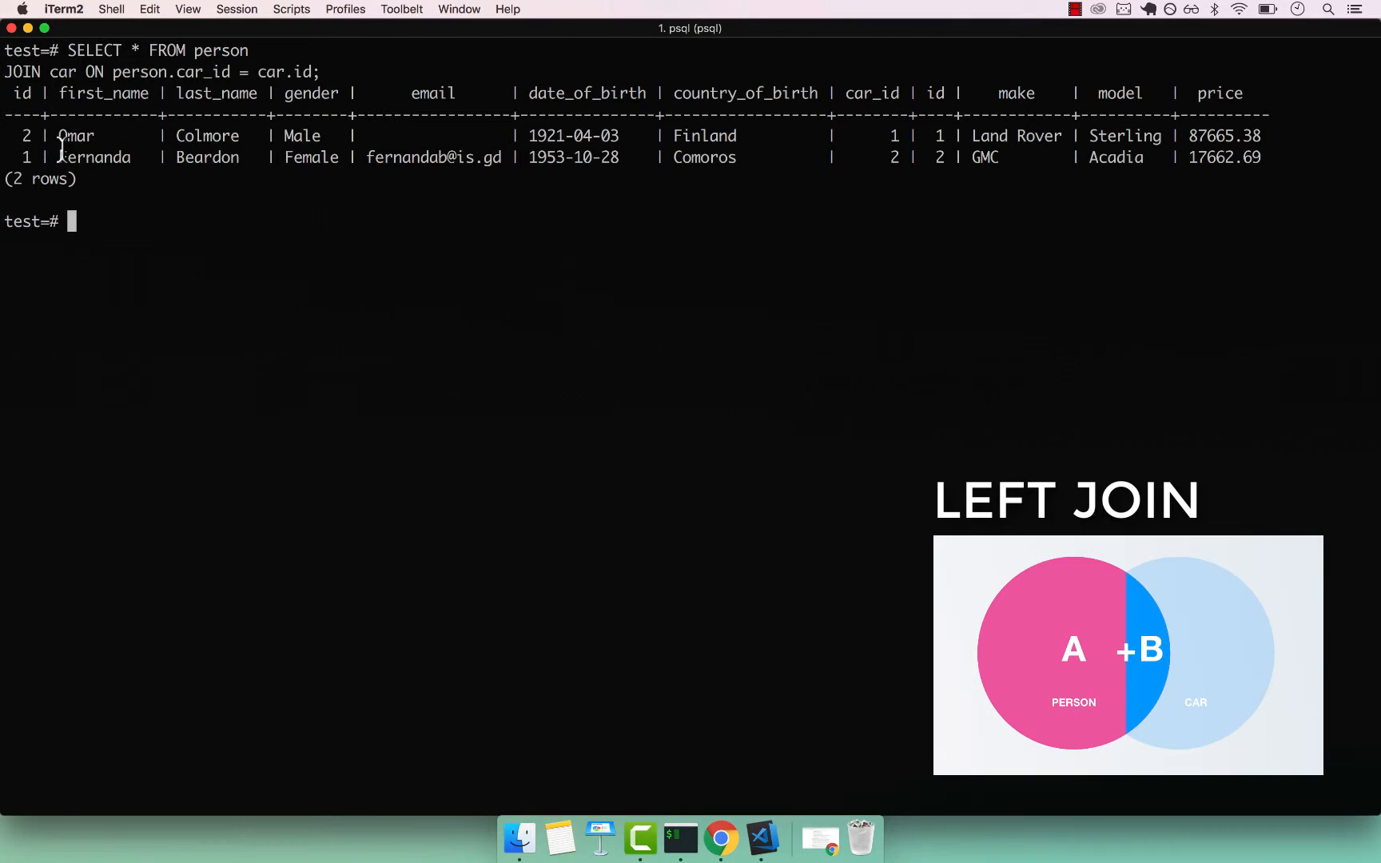
Query SELECT * FROM person to list all three people, including Adriana with no car_id.
type("SELECT *")
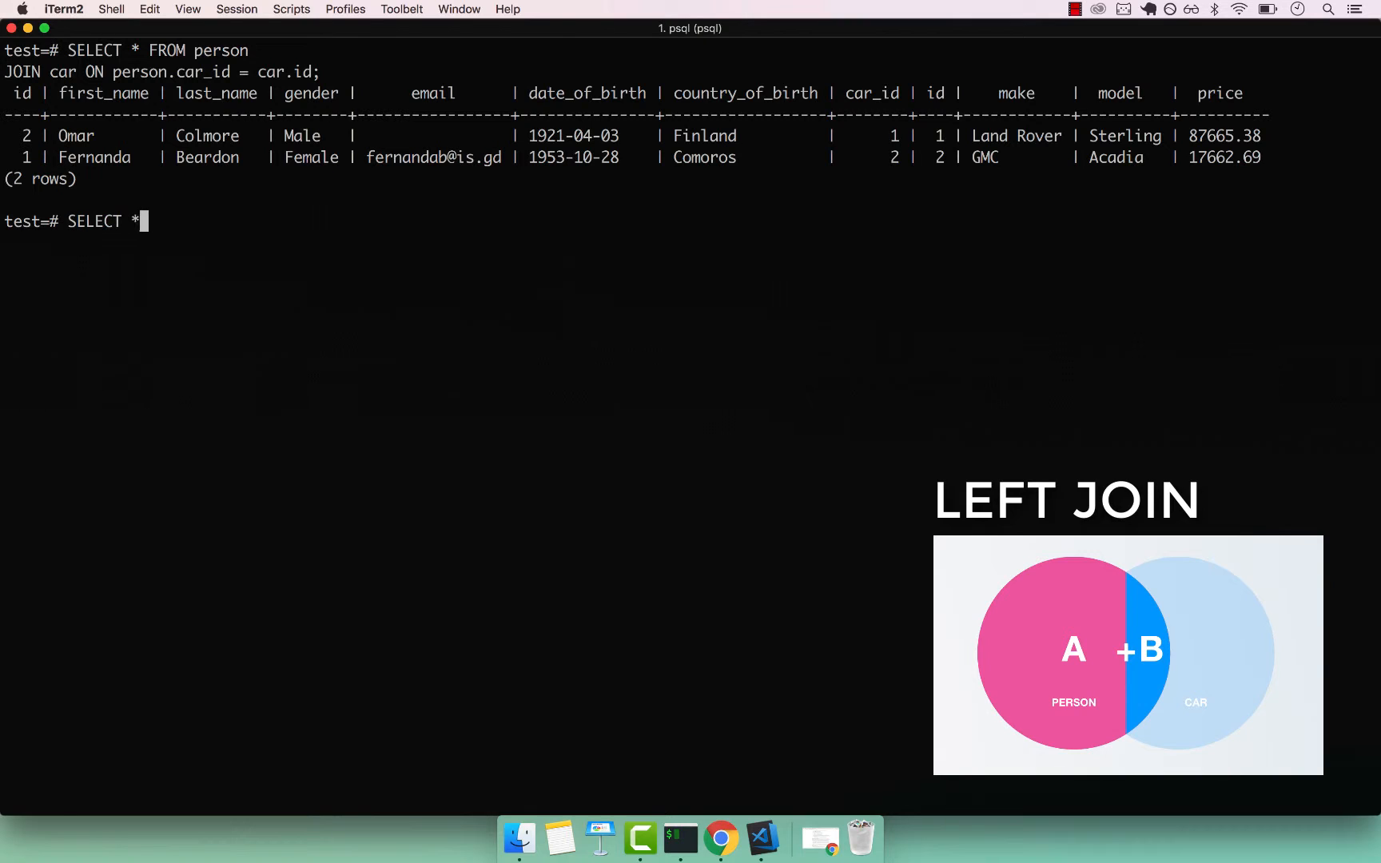
type("FROM person;")
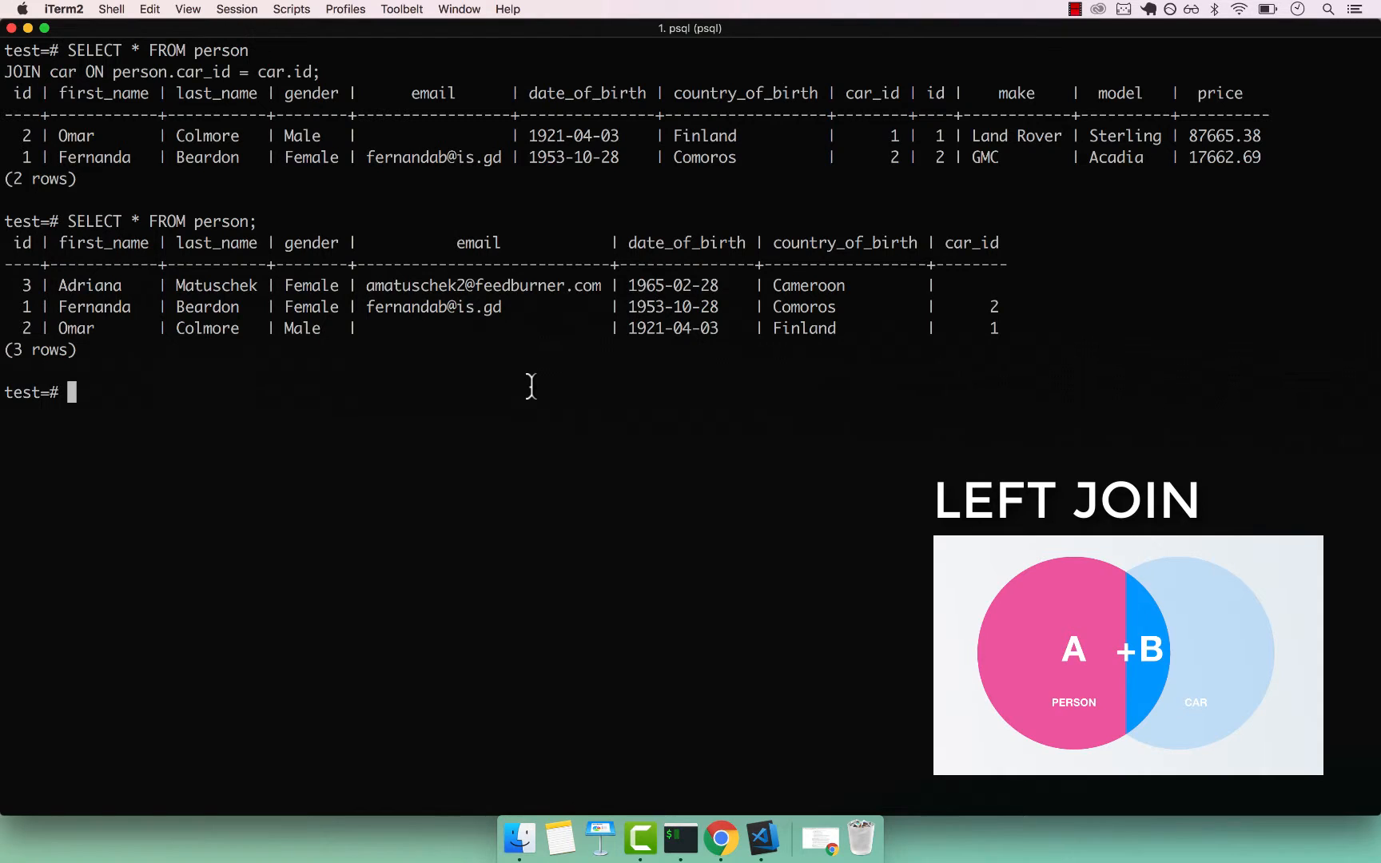
mouse_move(330, 71)
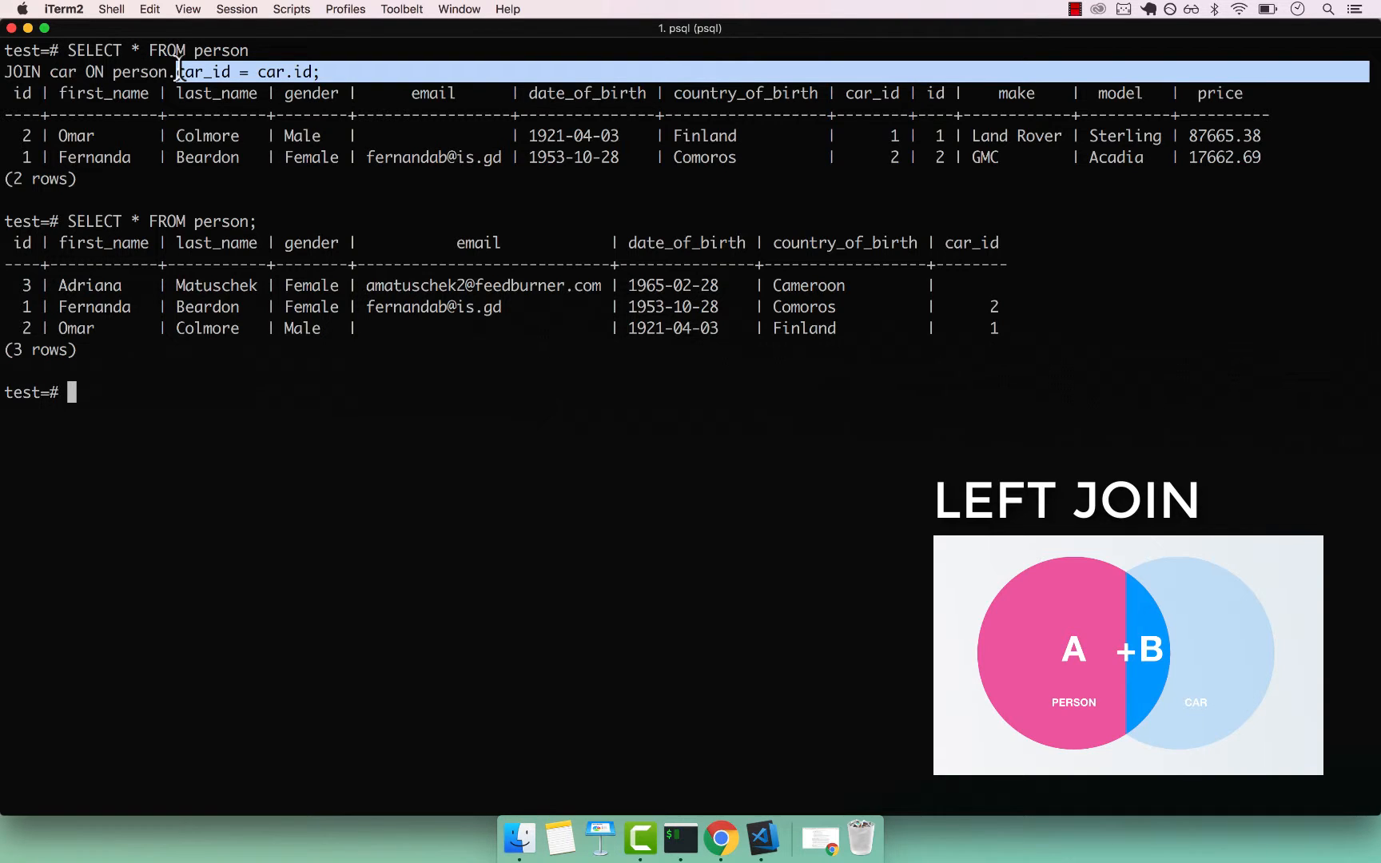
mouse_move(290, 491)
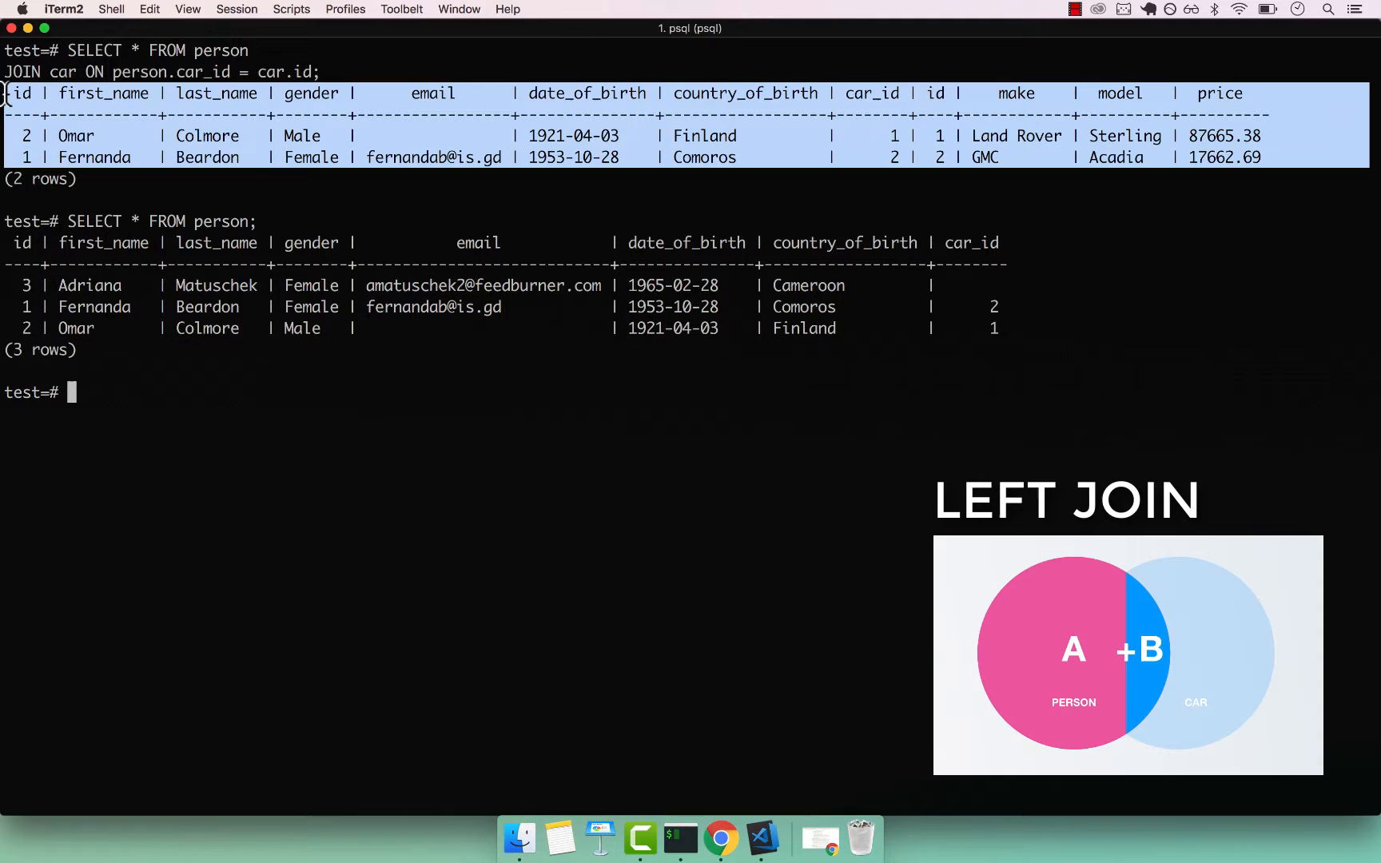
left_click(151, 441)
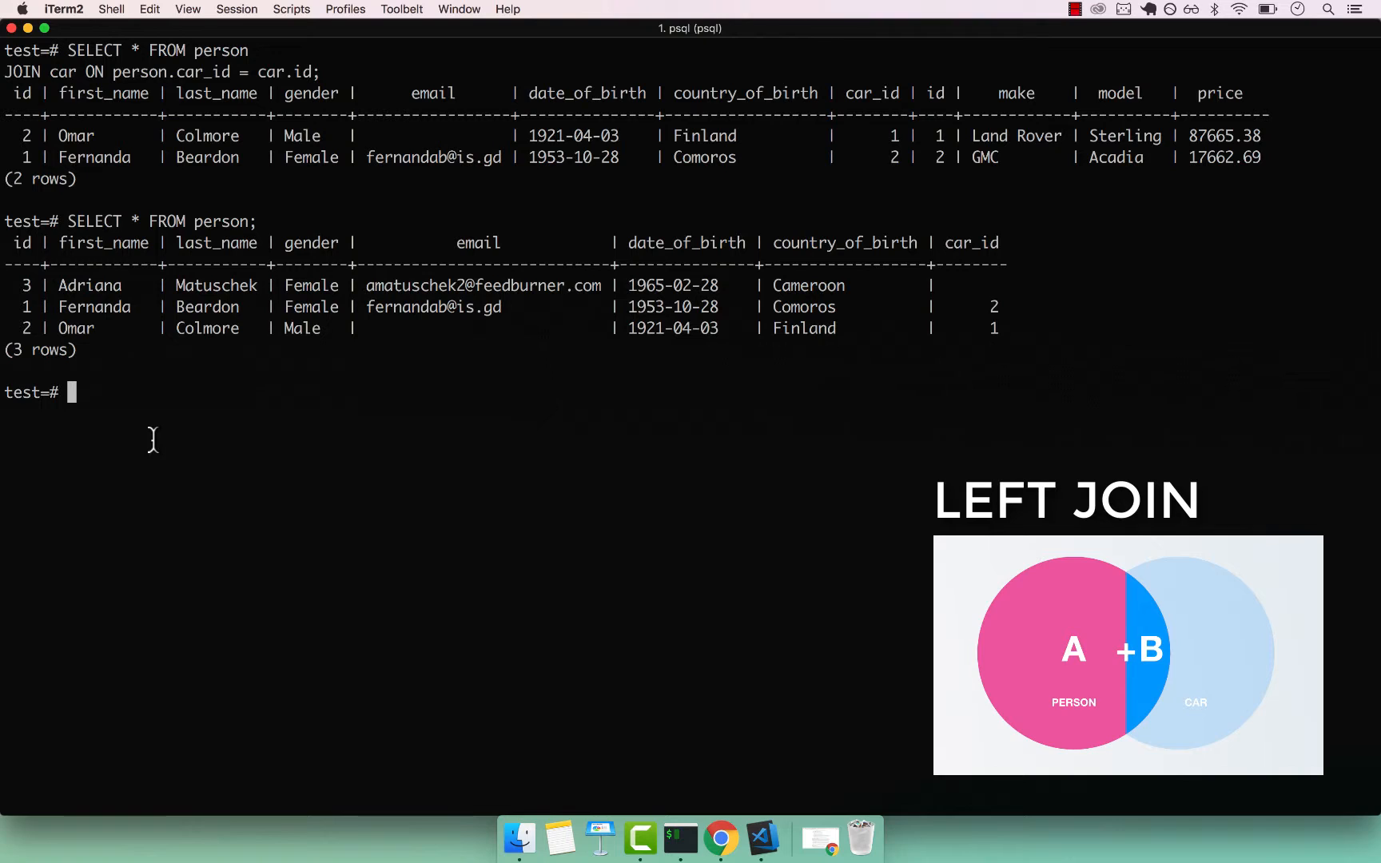
Run SELECT * FROM person LEFT JOIN car ON car.id = person.car_id, returning all three people.
type("S")
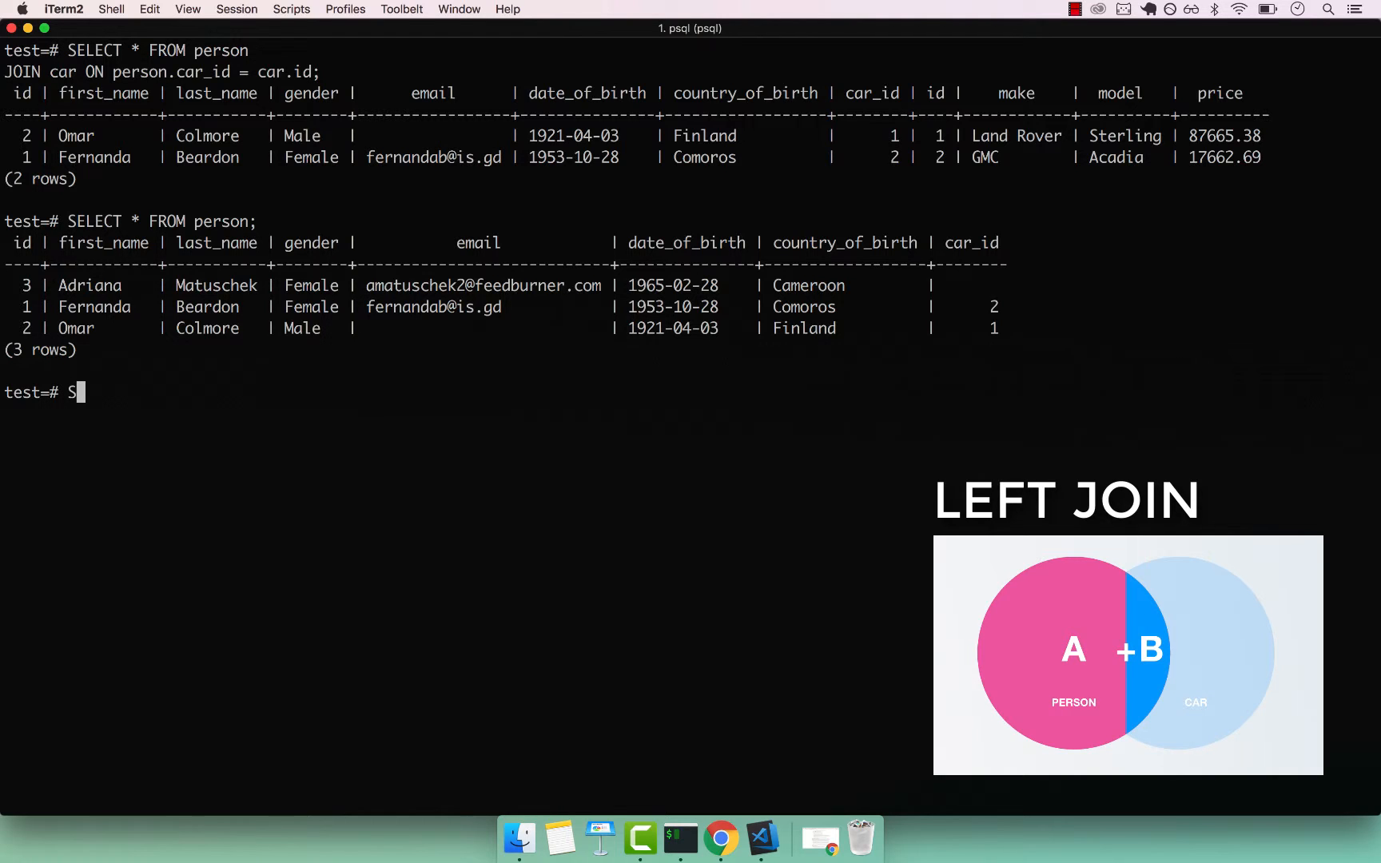
type("ELECT * F")
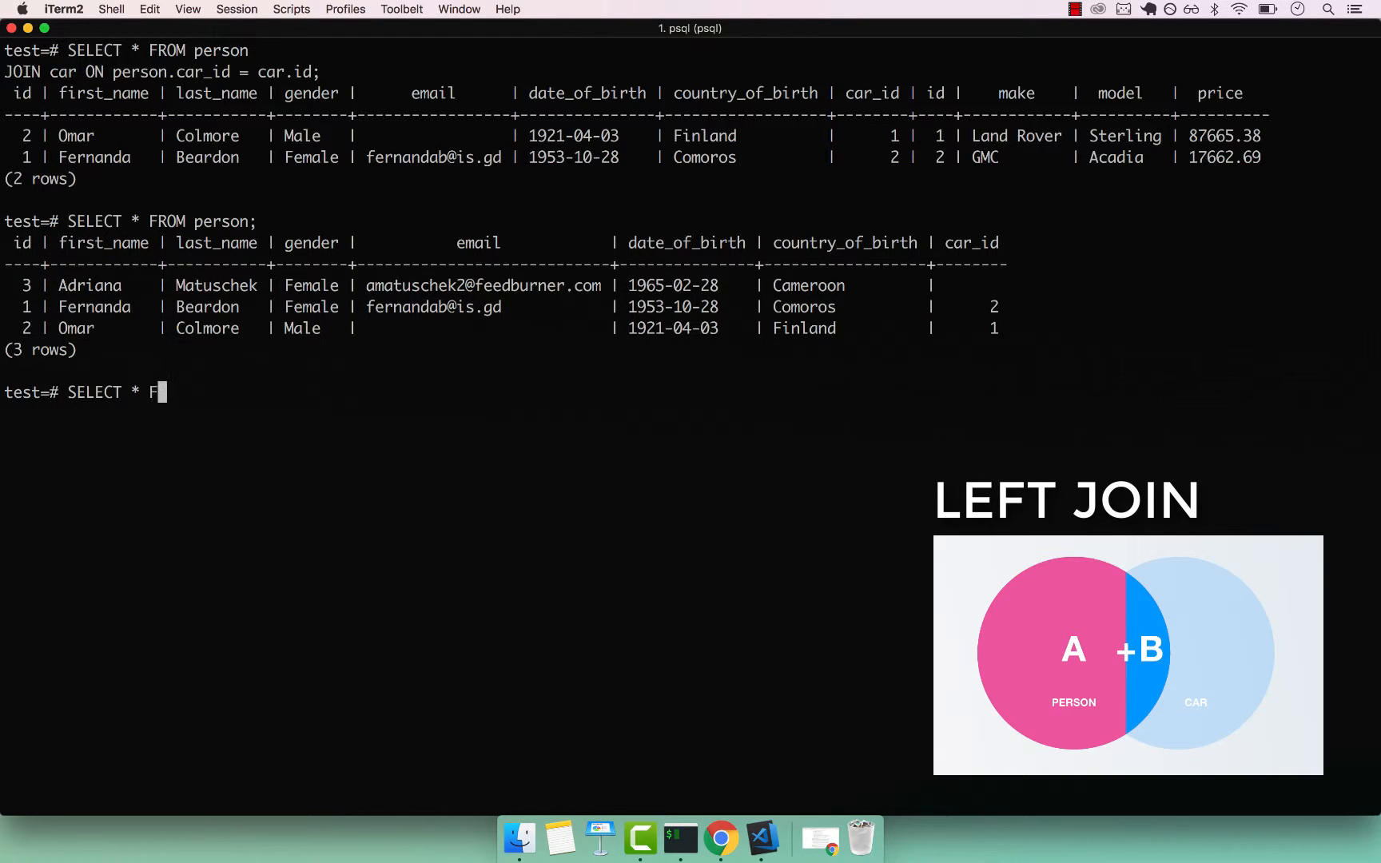
type("ROM person")
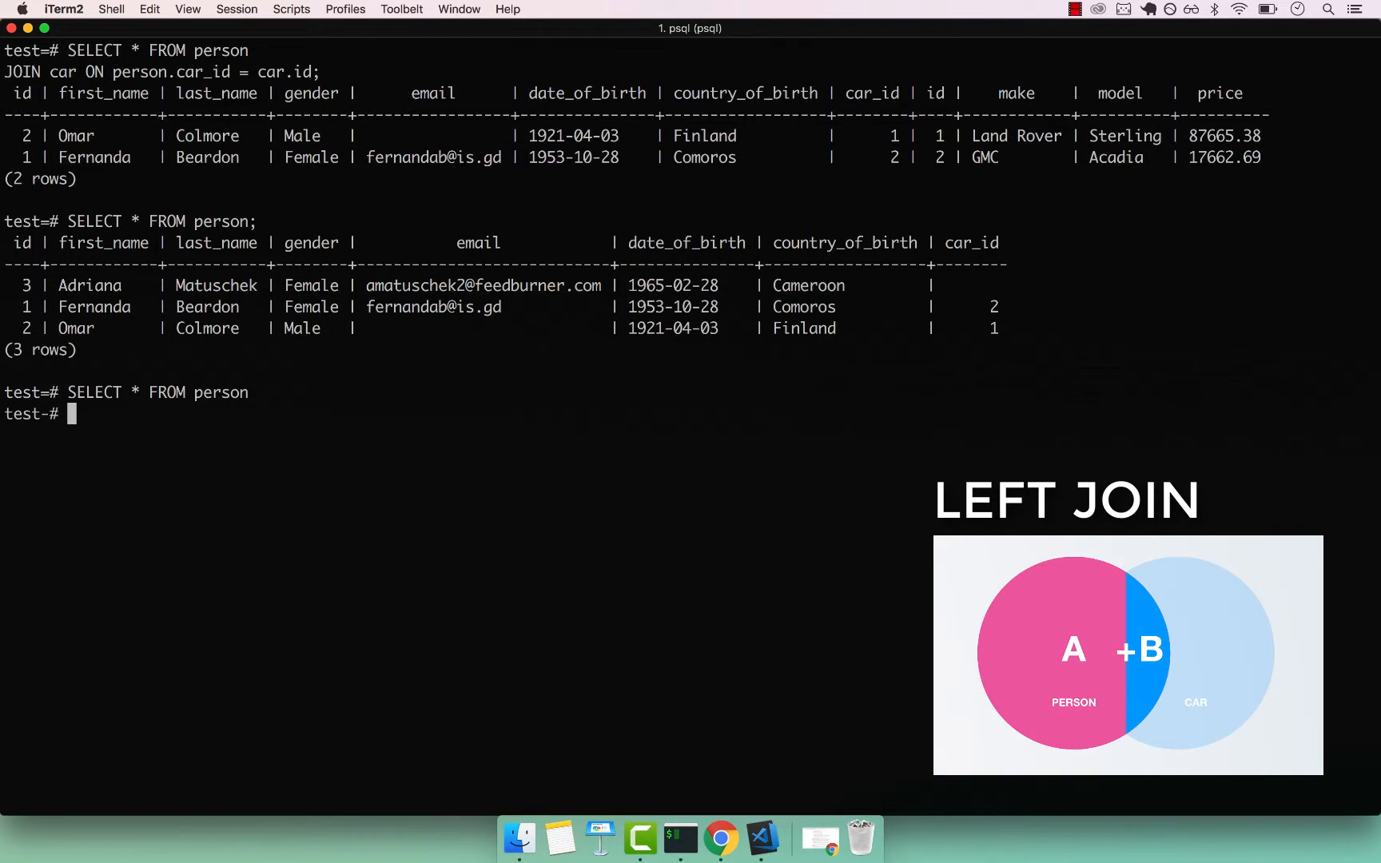
type("LEFT JP")
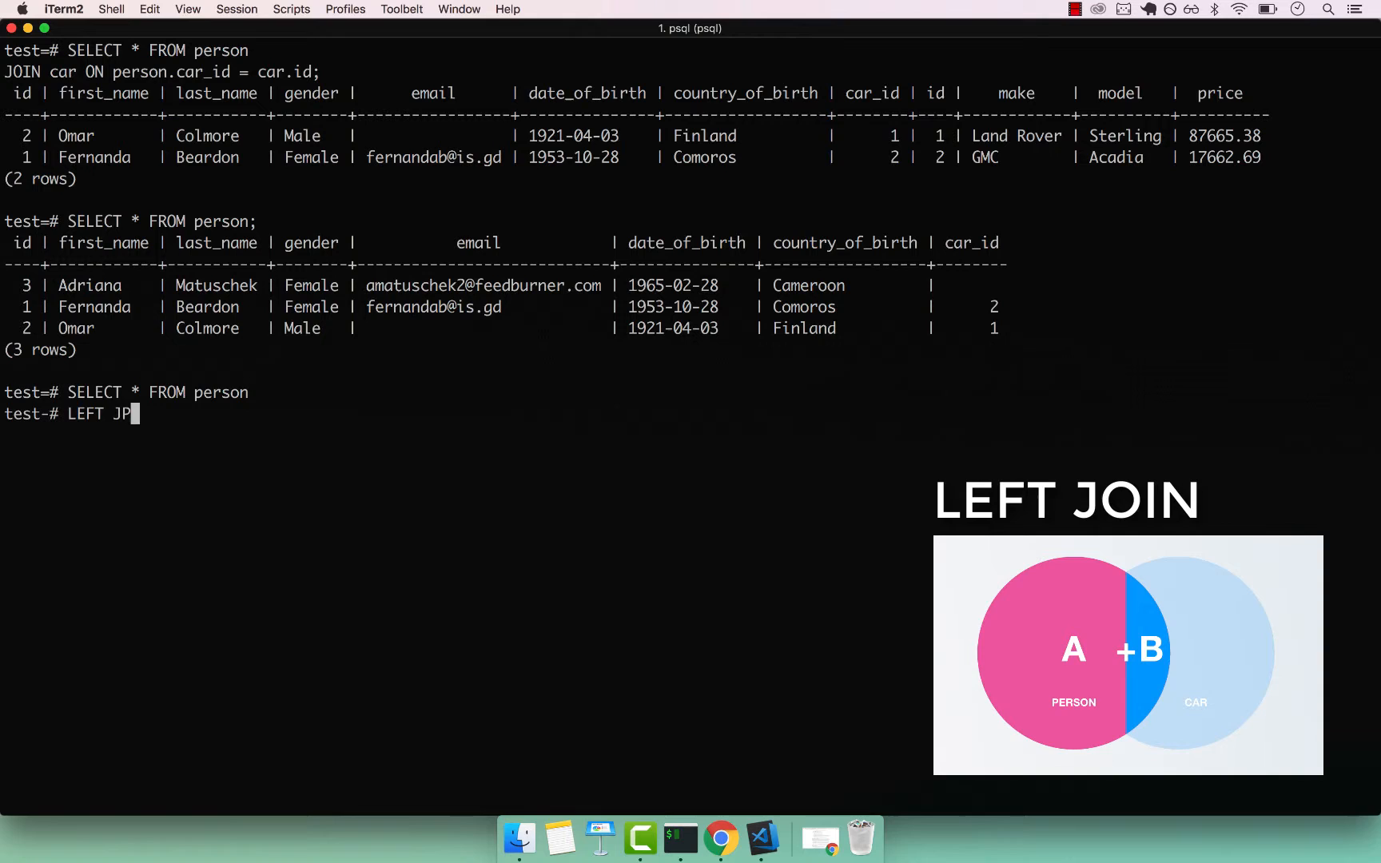
type("I")
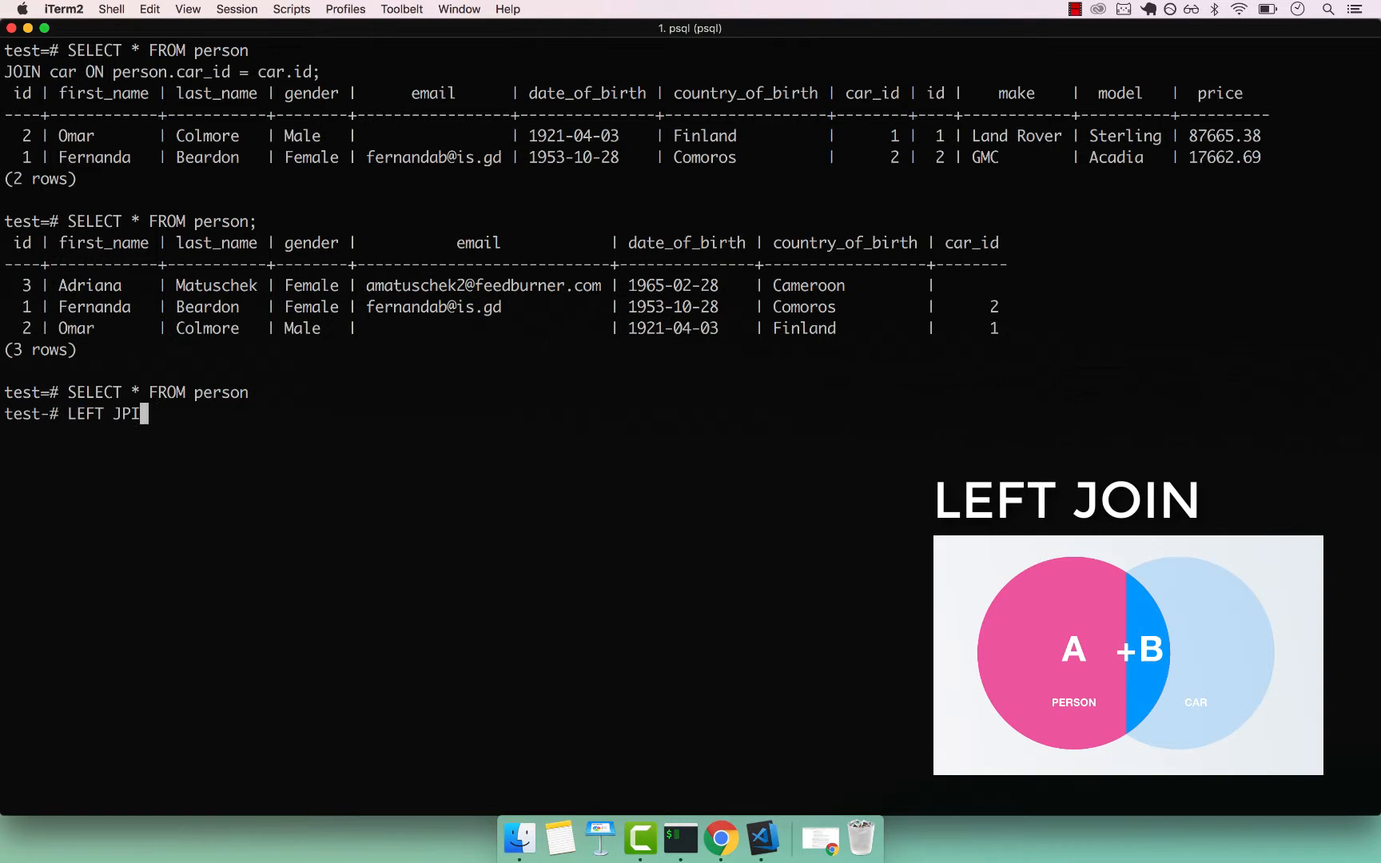
type("N")
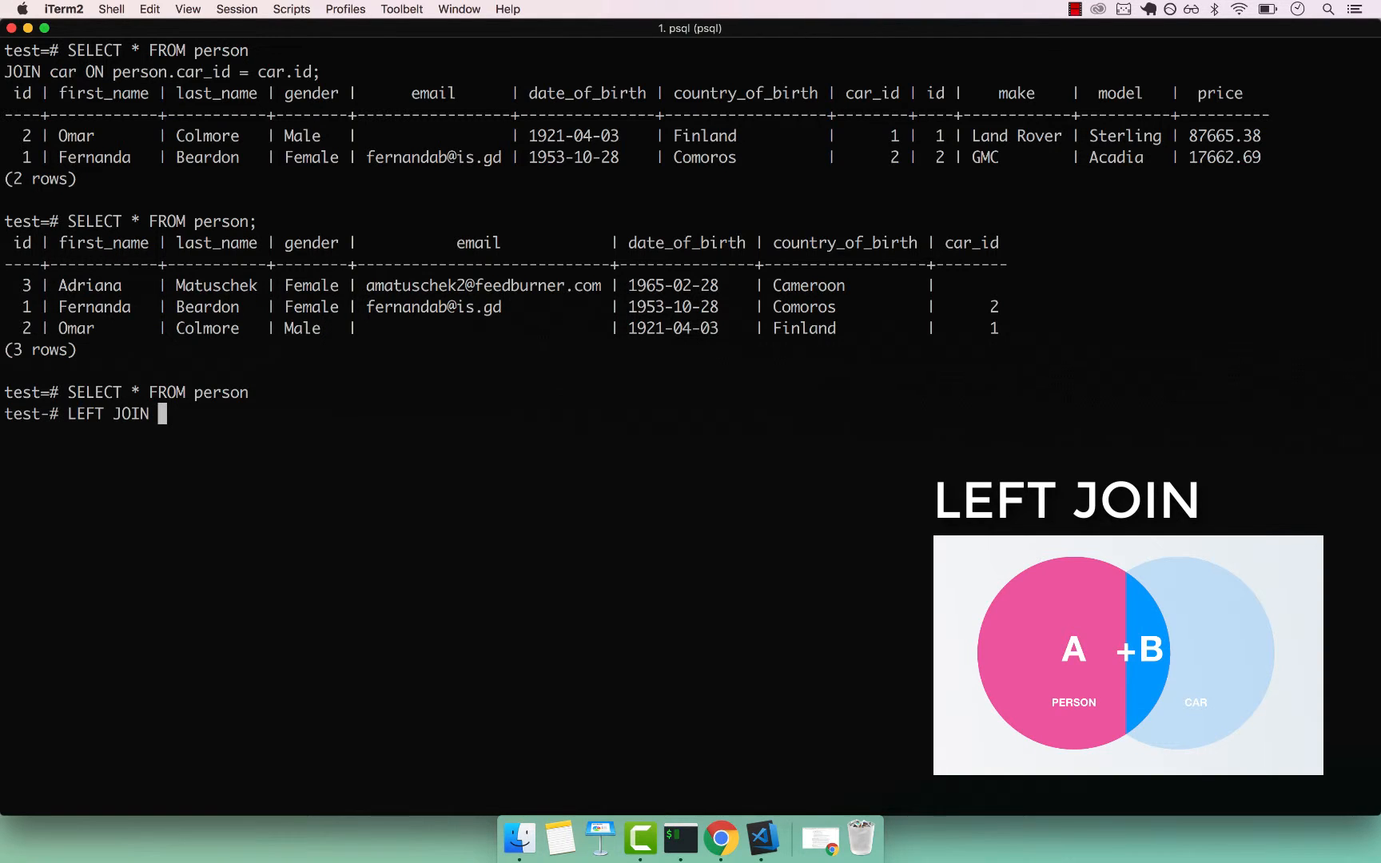
type("car")
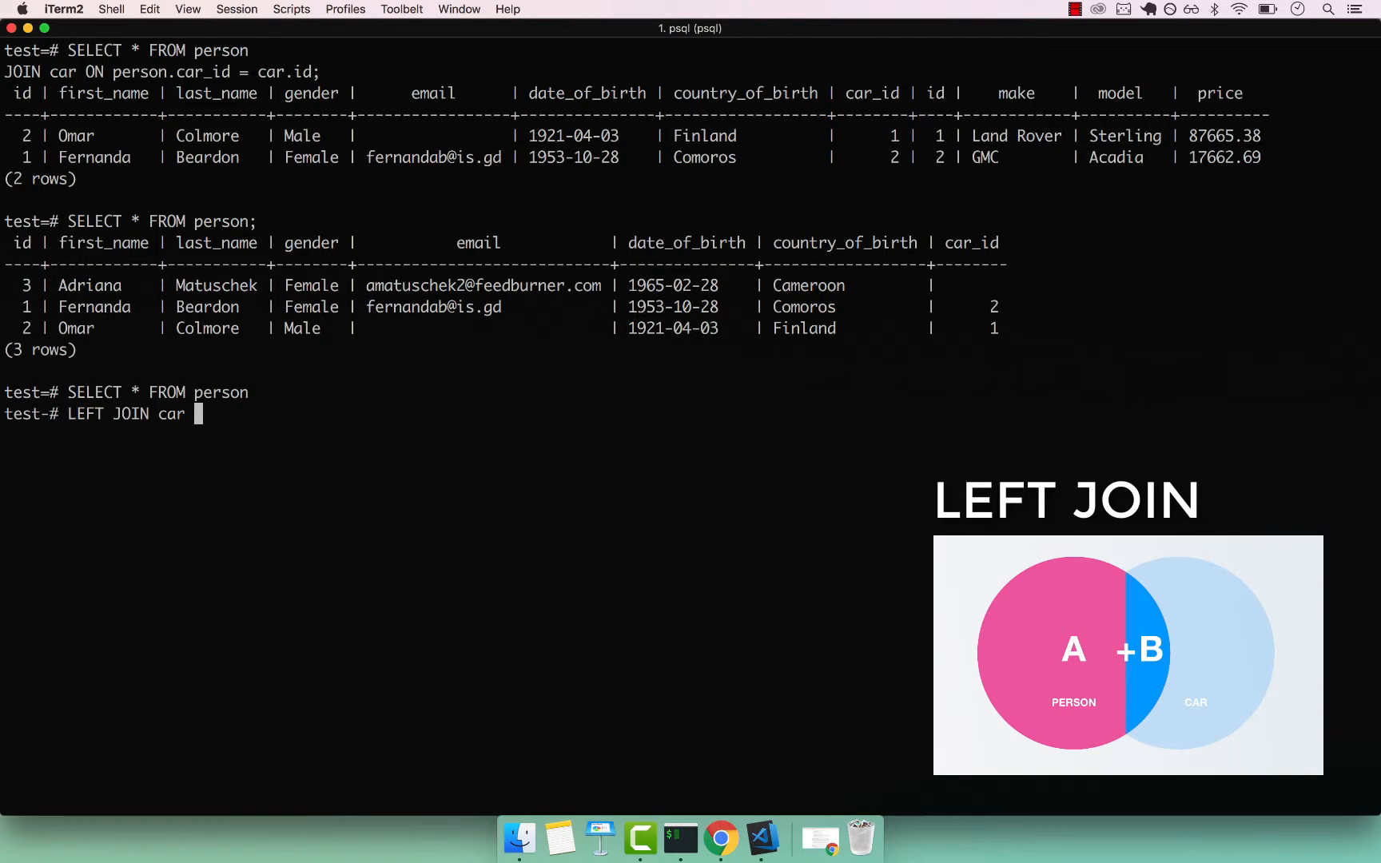
type("ON")
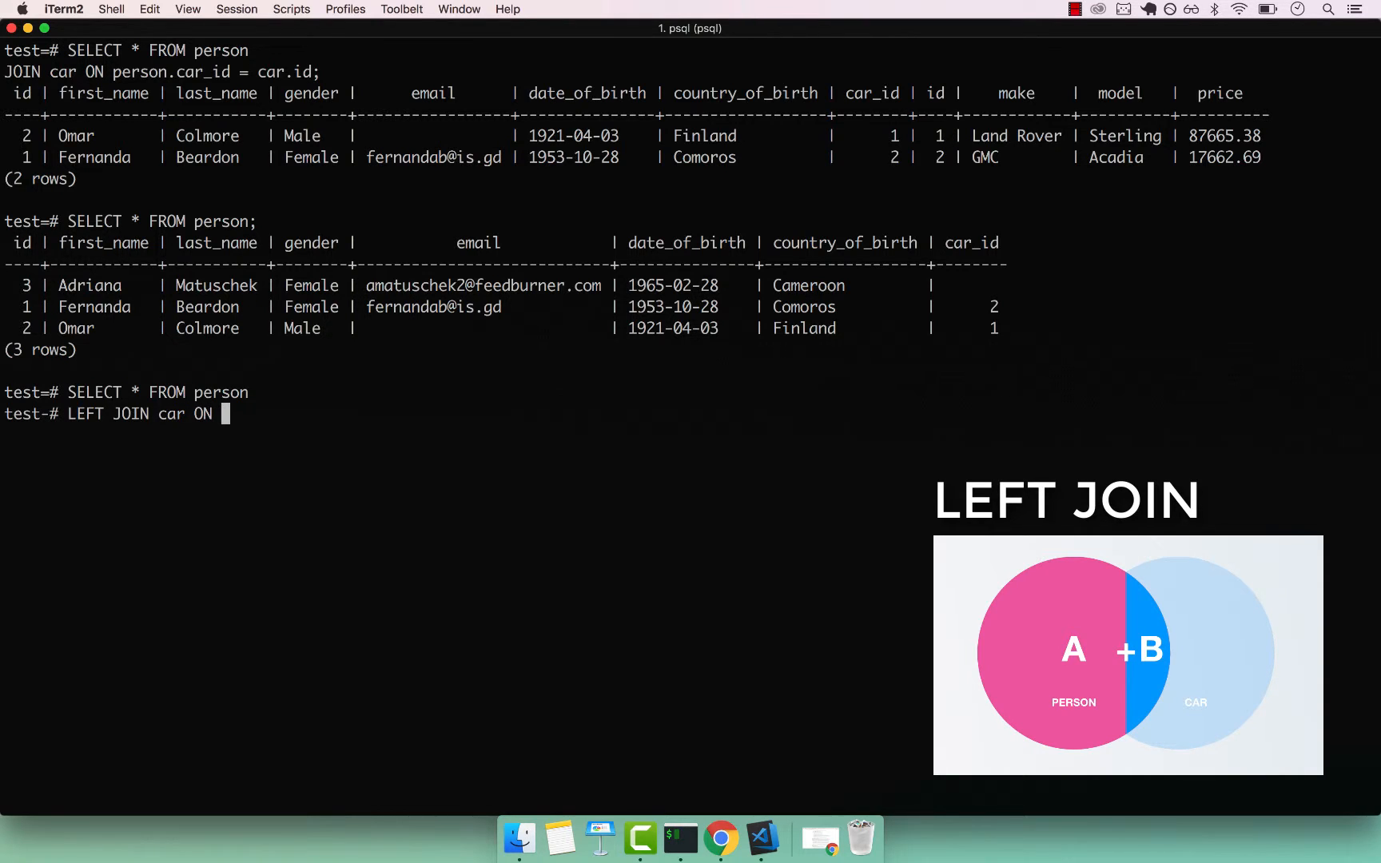
type("car.id =")
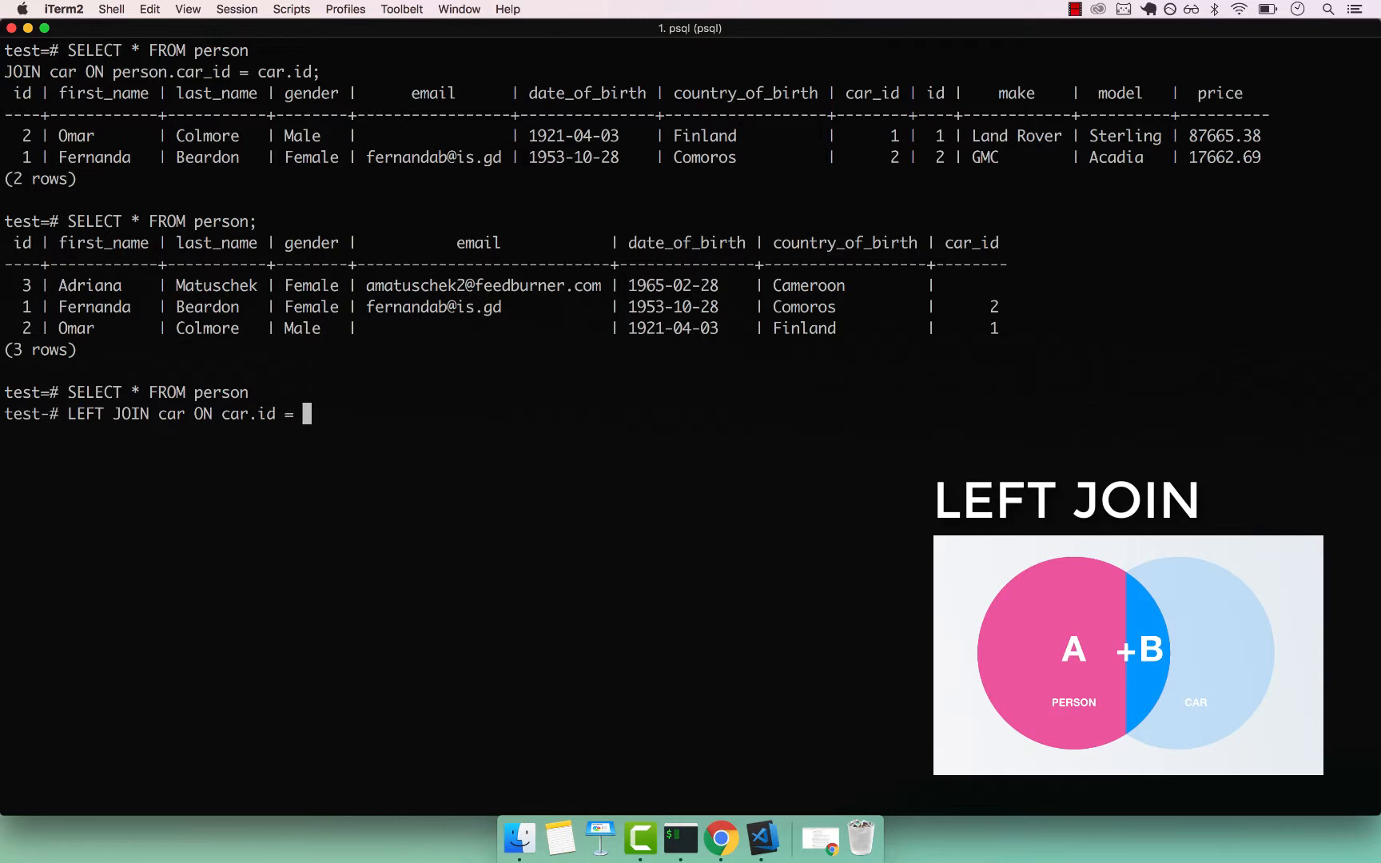
type("person")
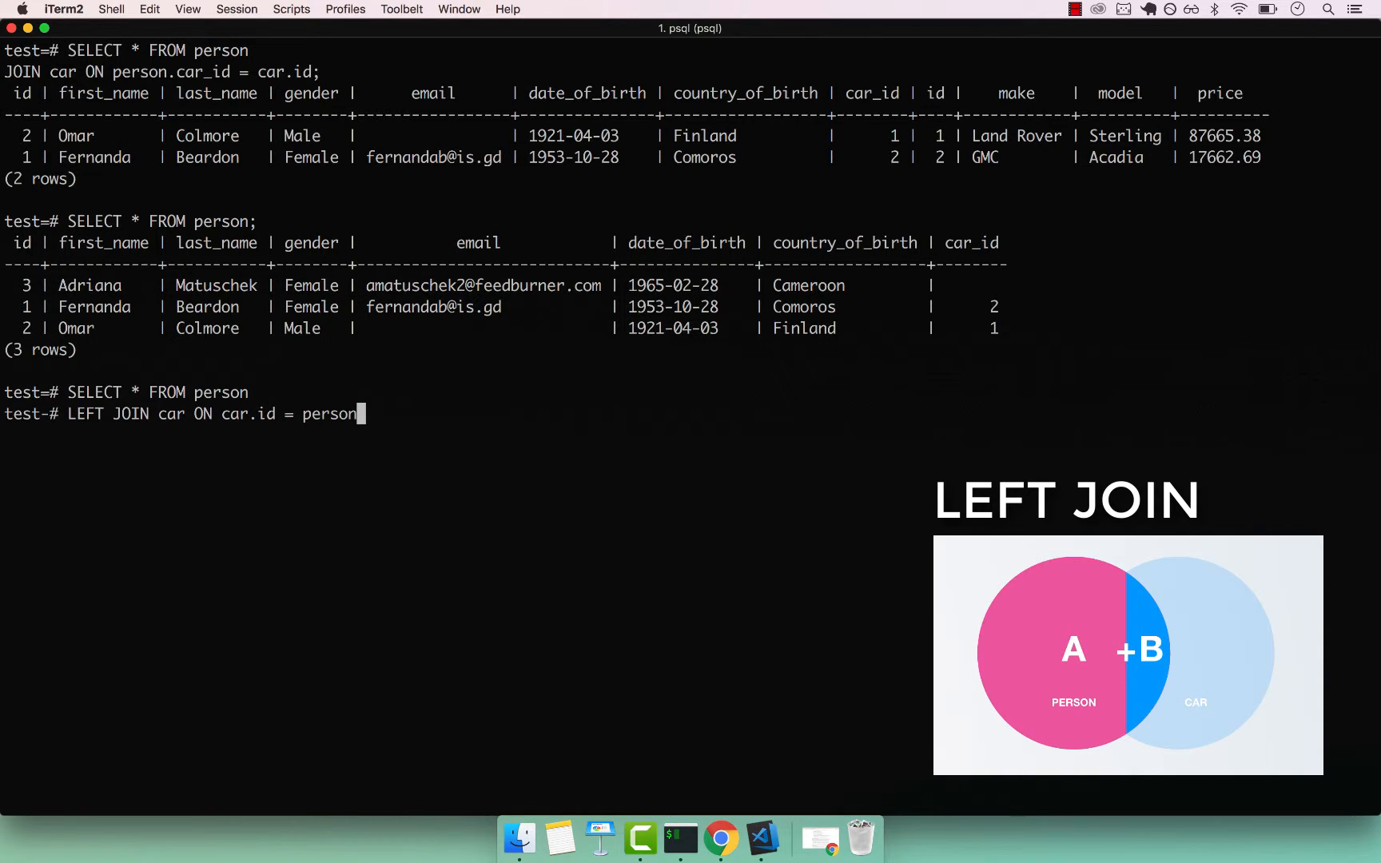
type(".car")
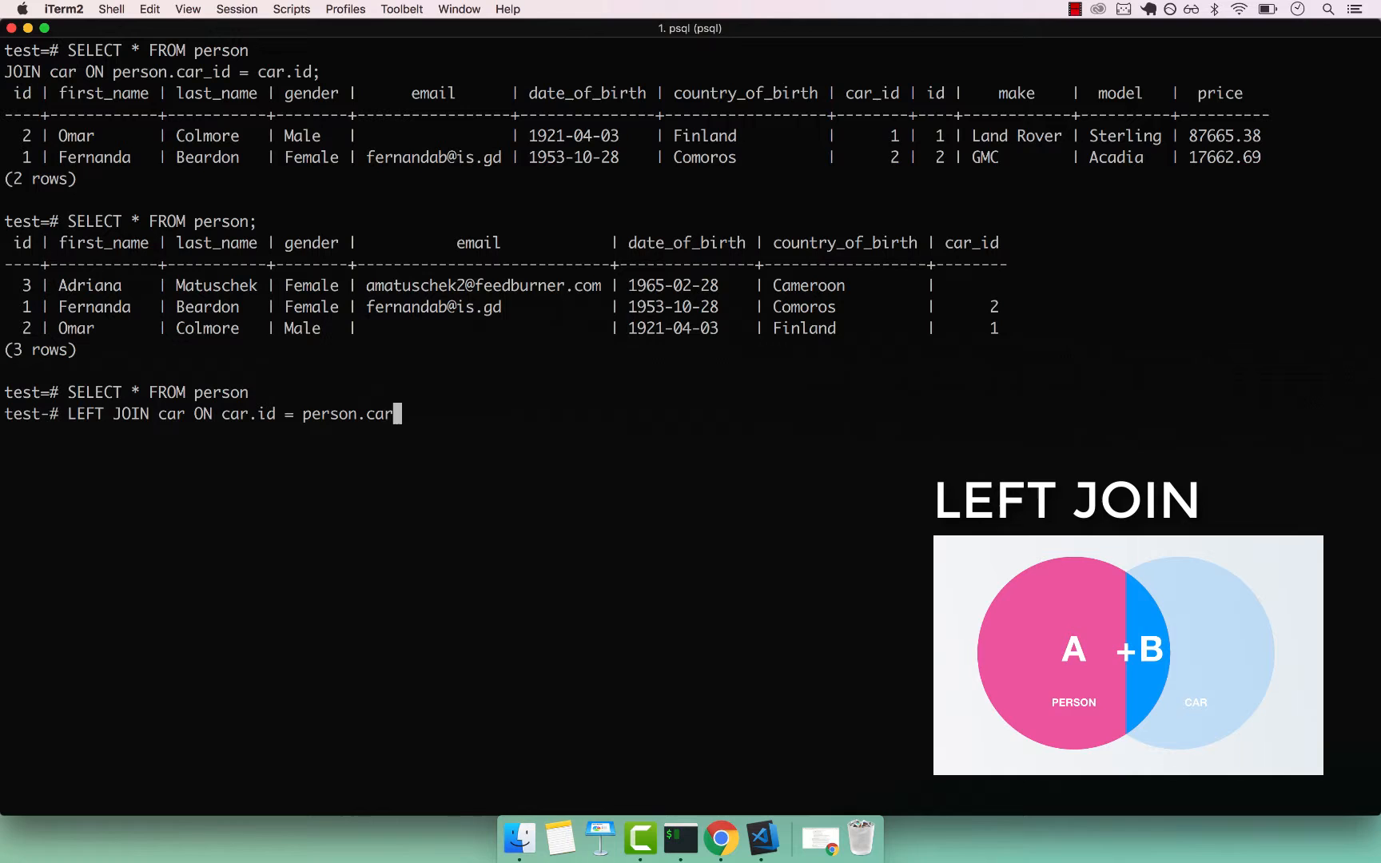
type("_id")
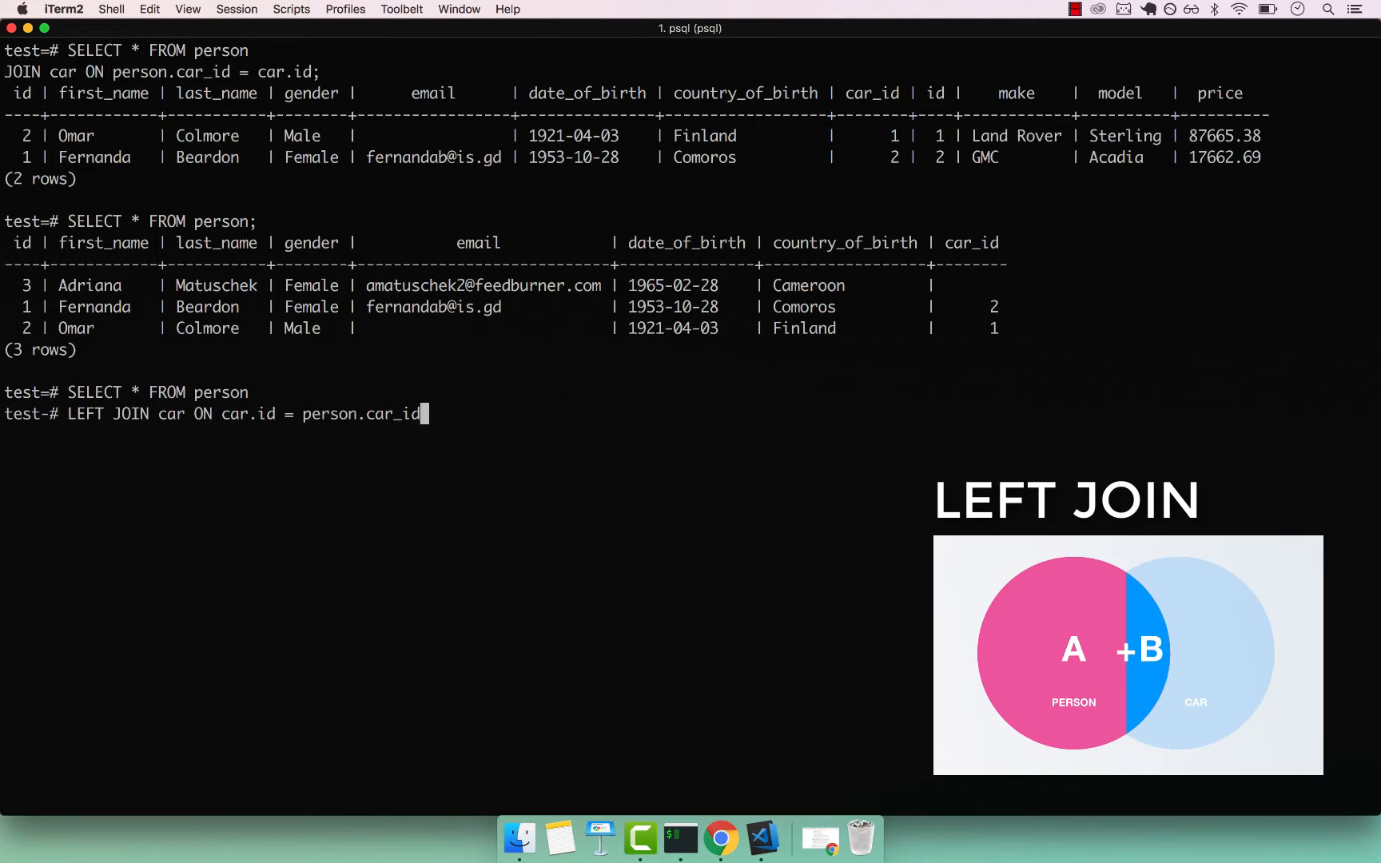
type(";")
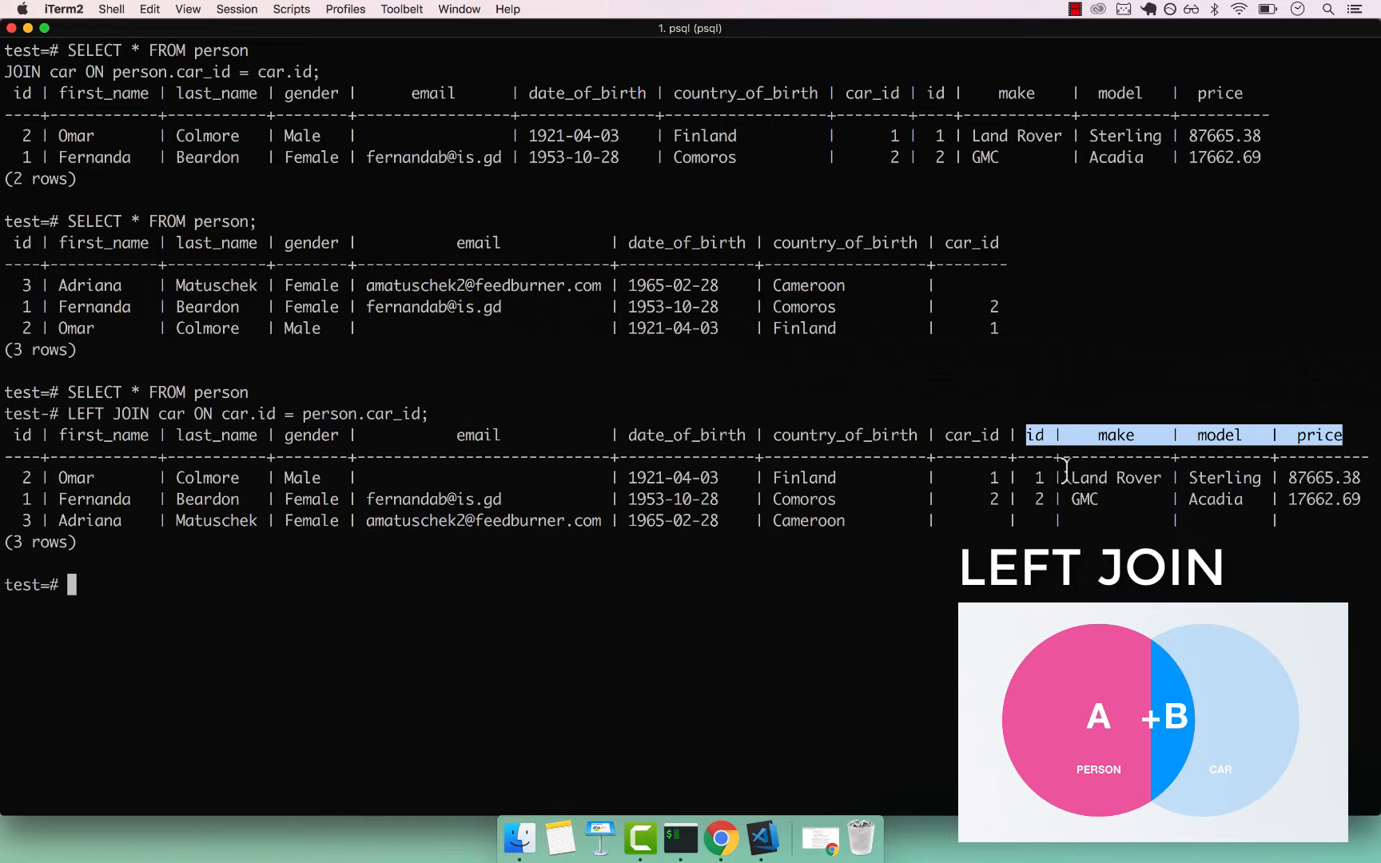
mouse_move(1039, 477)
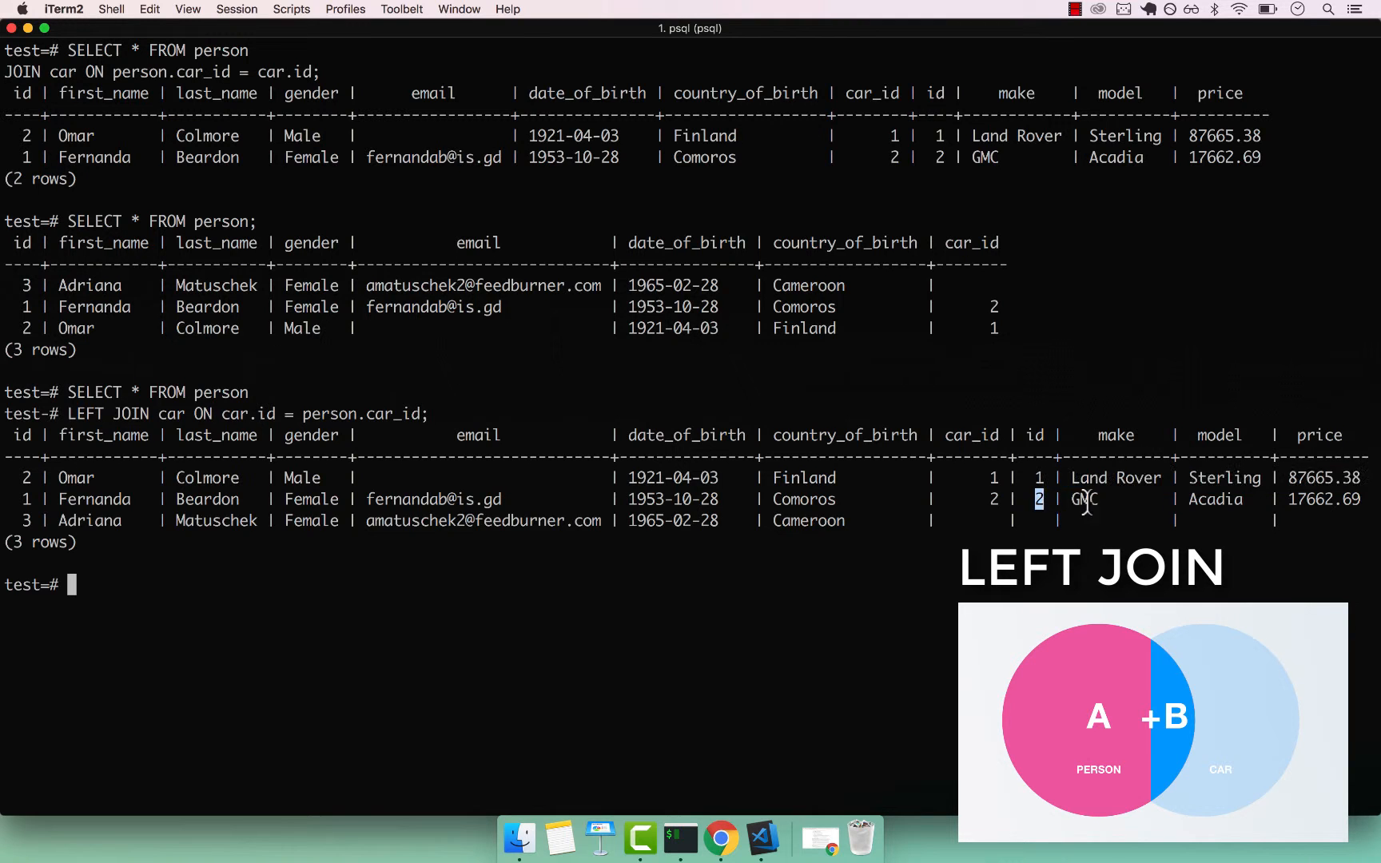
left_click_drag(1038, 499, 1357, 499)
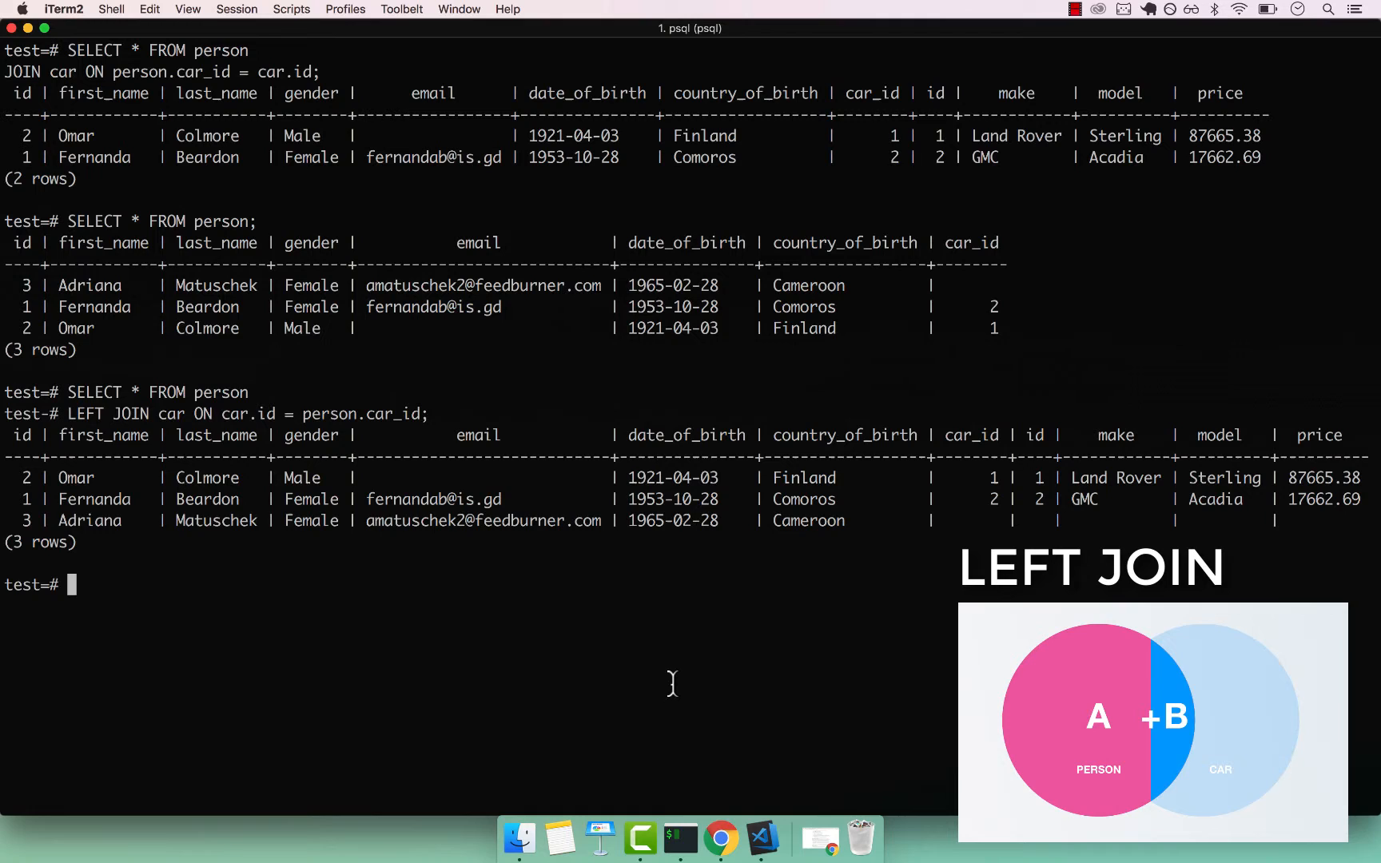
Query person WHERE id IS NULL (no rows), then WHERE car_id IS NULL, returning only Adriana.
type("SELECT * F")
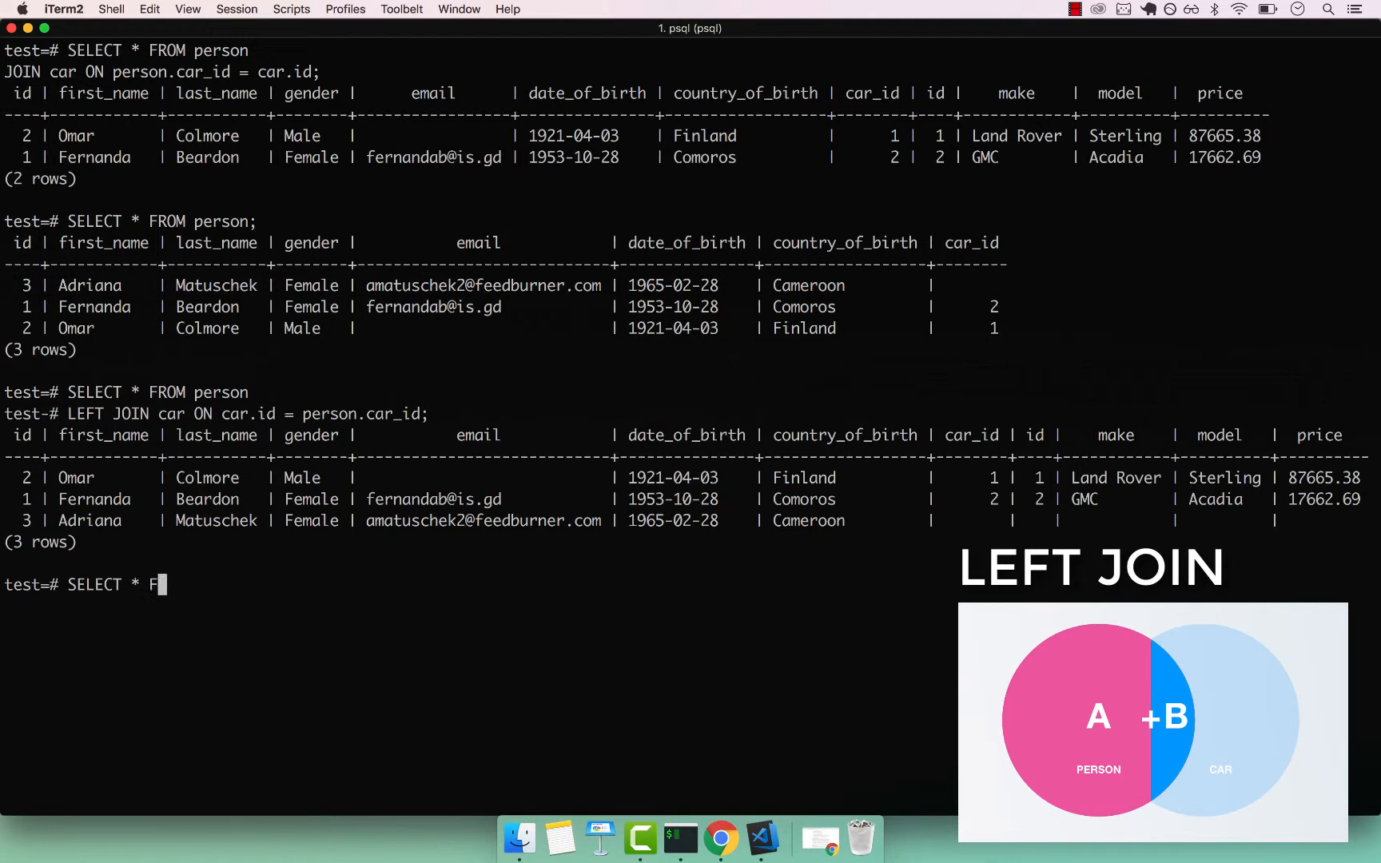
type("RPM")
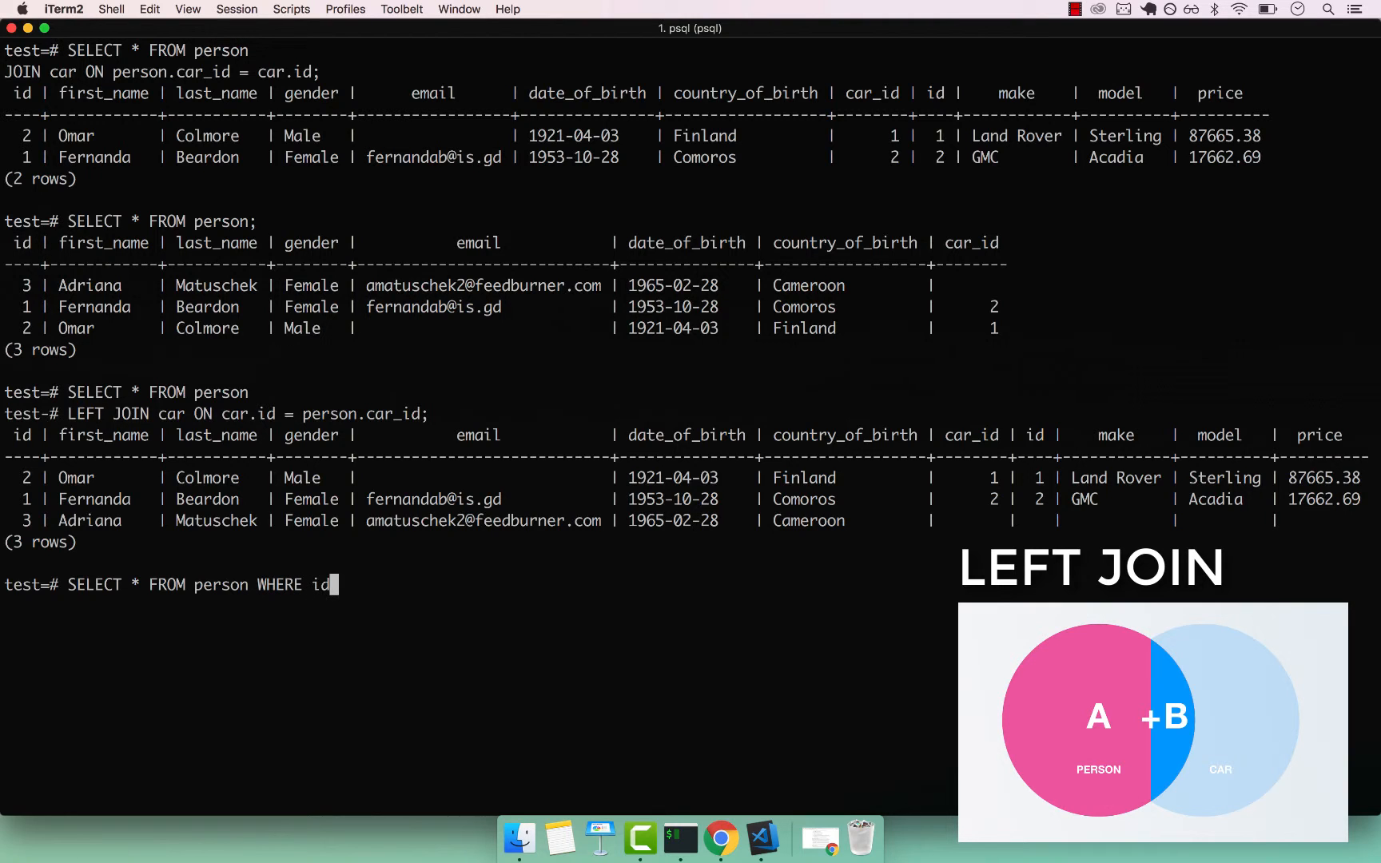
type("IS  NULL;")
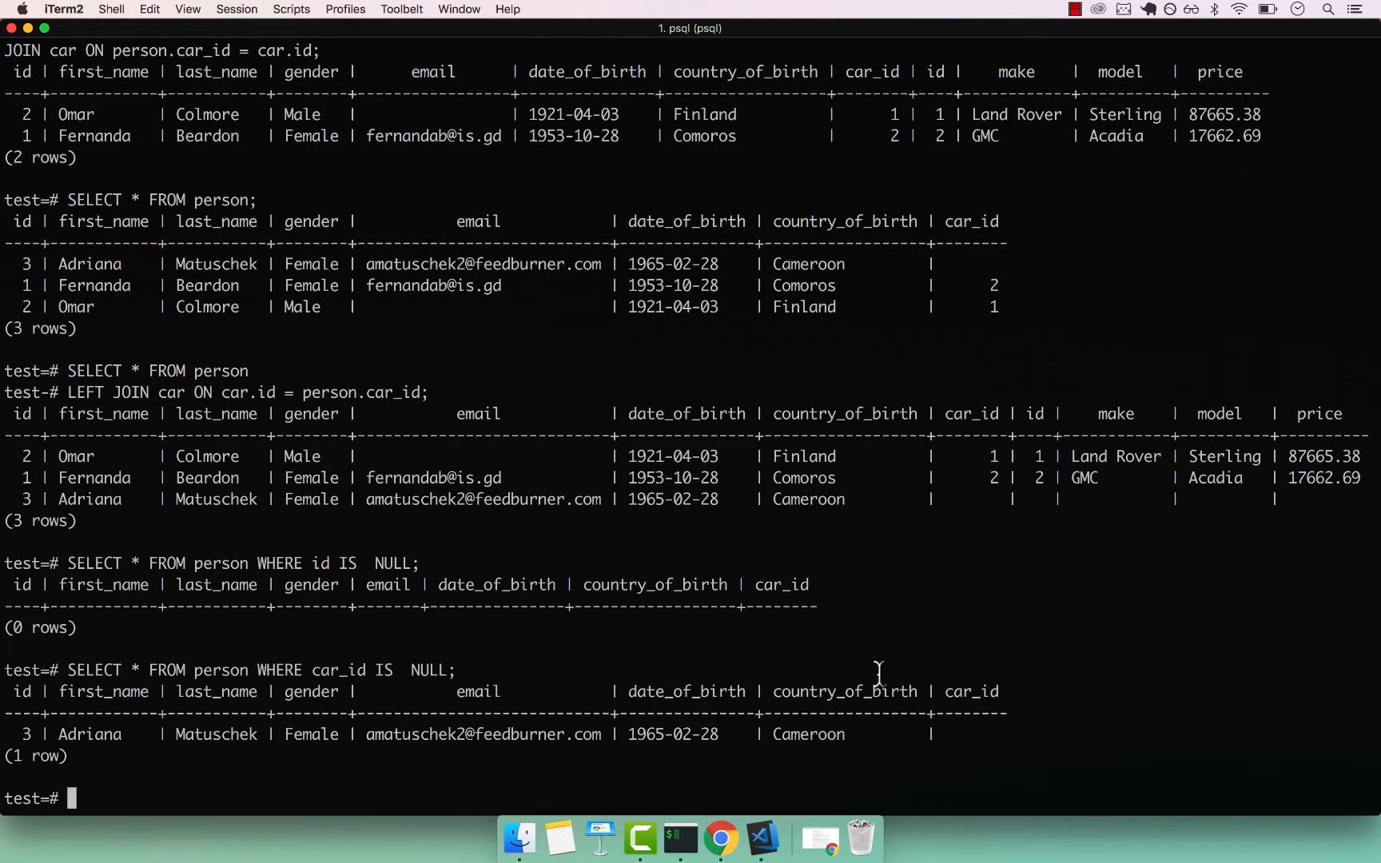
double_click(88, 734)
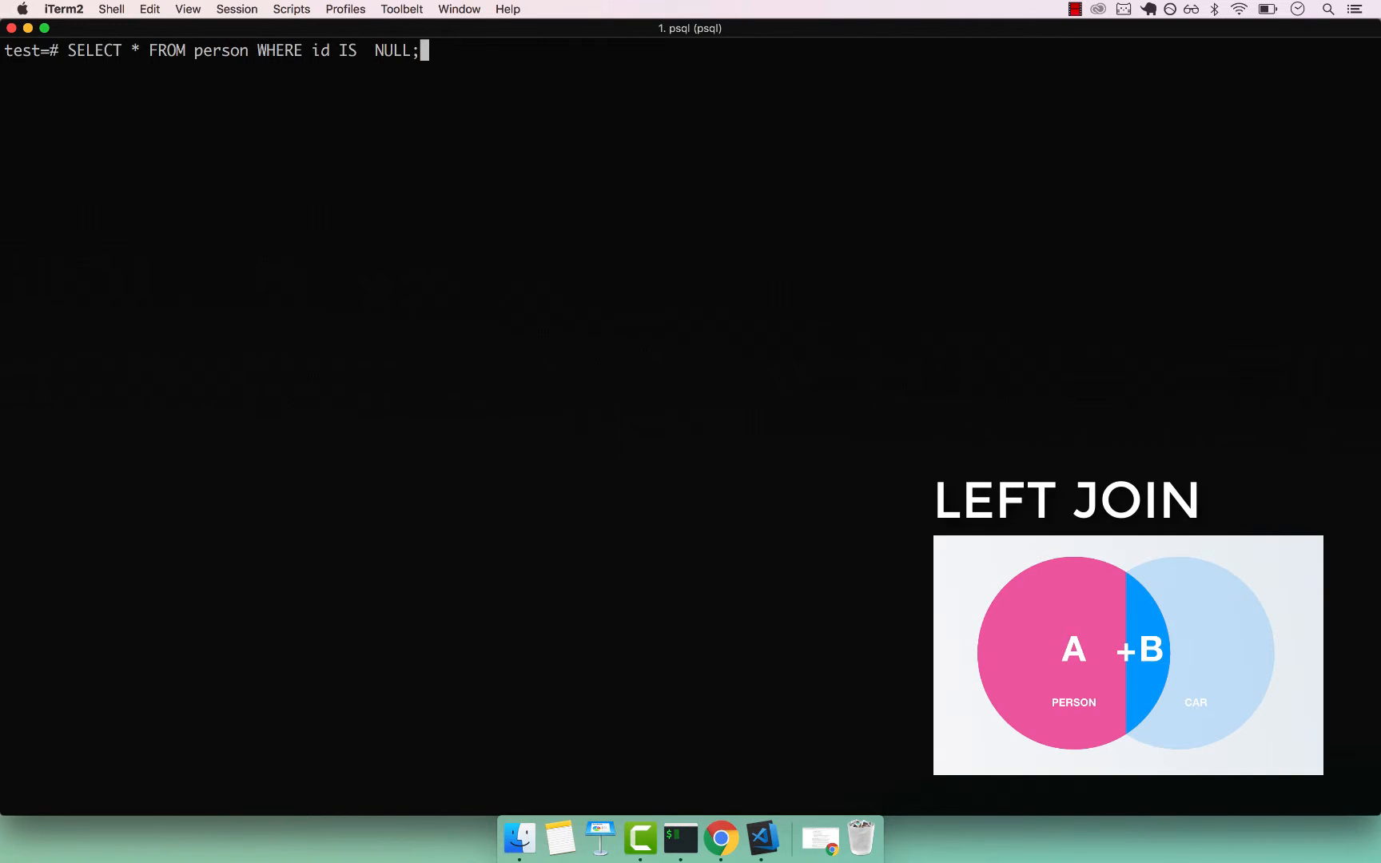
Run the LEFT JOIN of person and car filtered WHERE car.* IS NULL, returning only Adriana.
type("LEFT JOIN car ON car.id = person.car_id;")
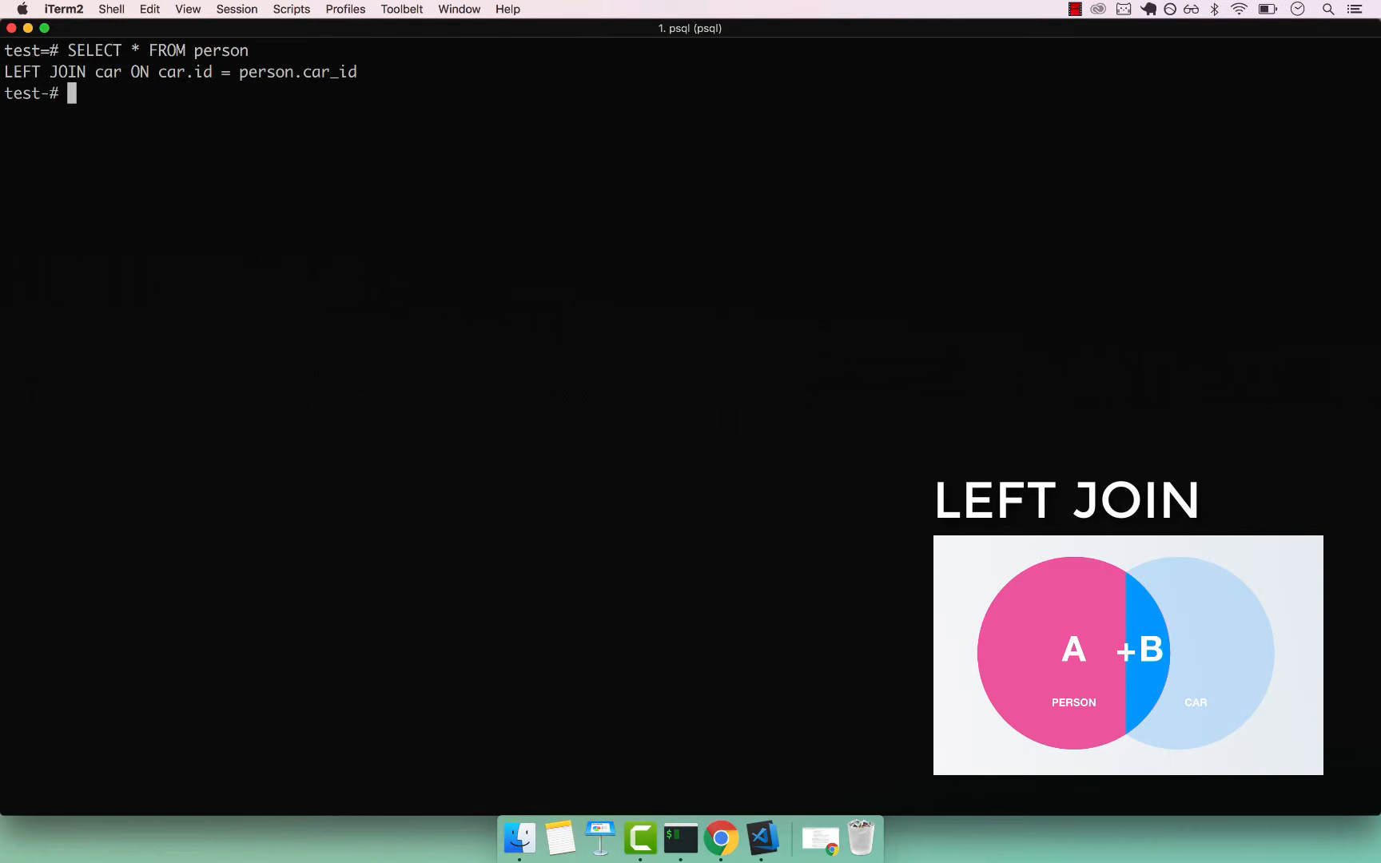
type("WHERE")
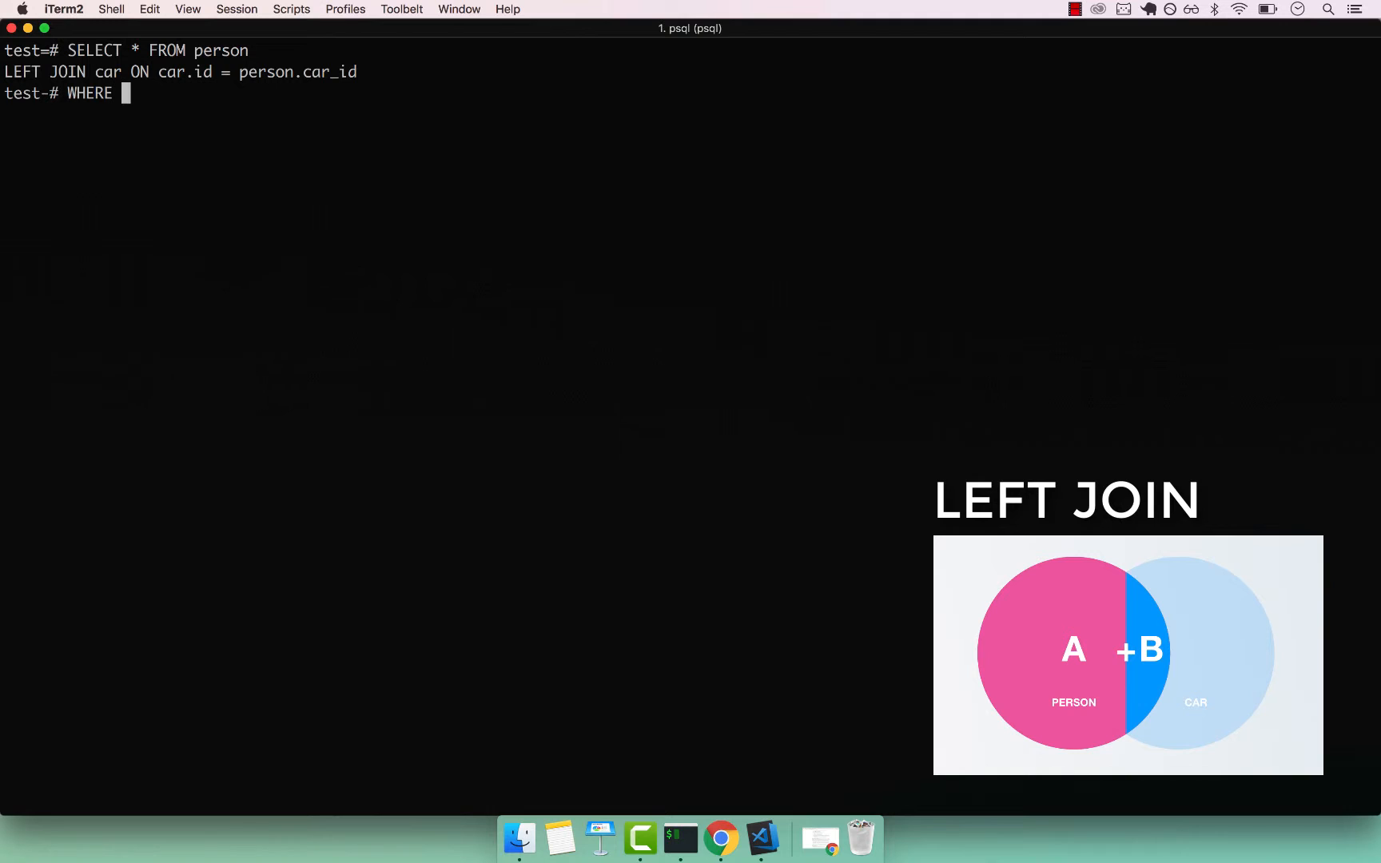
type("car.")
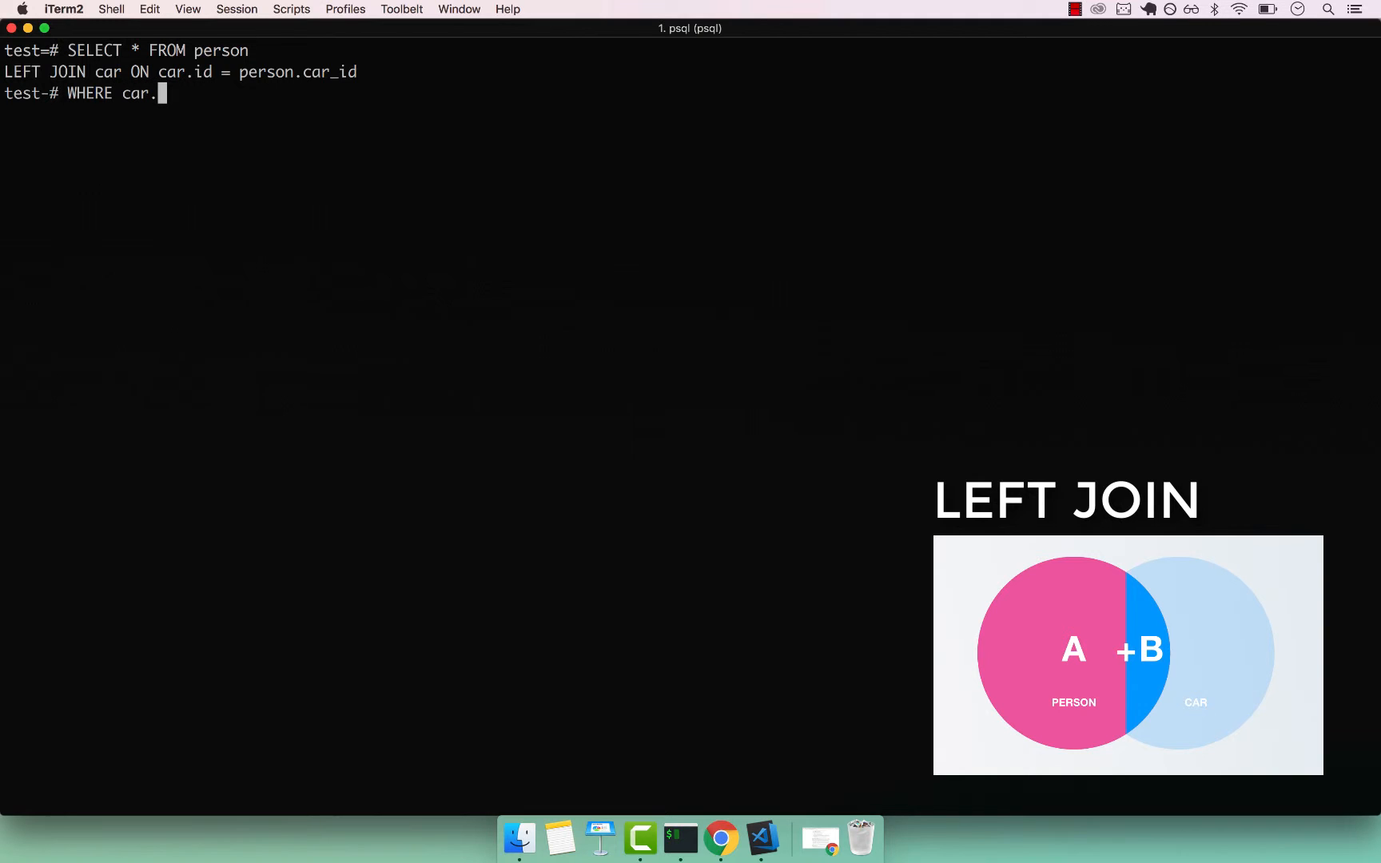
type("*")
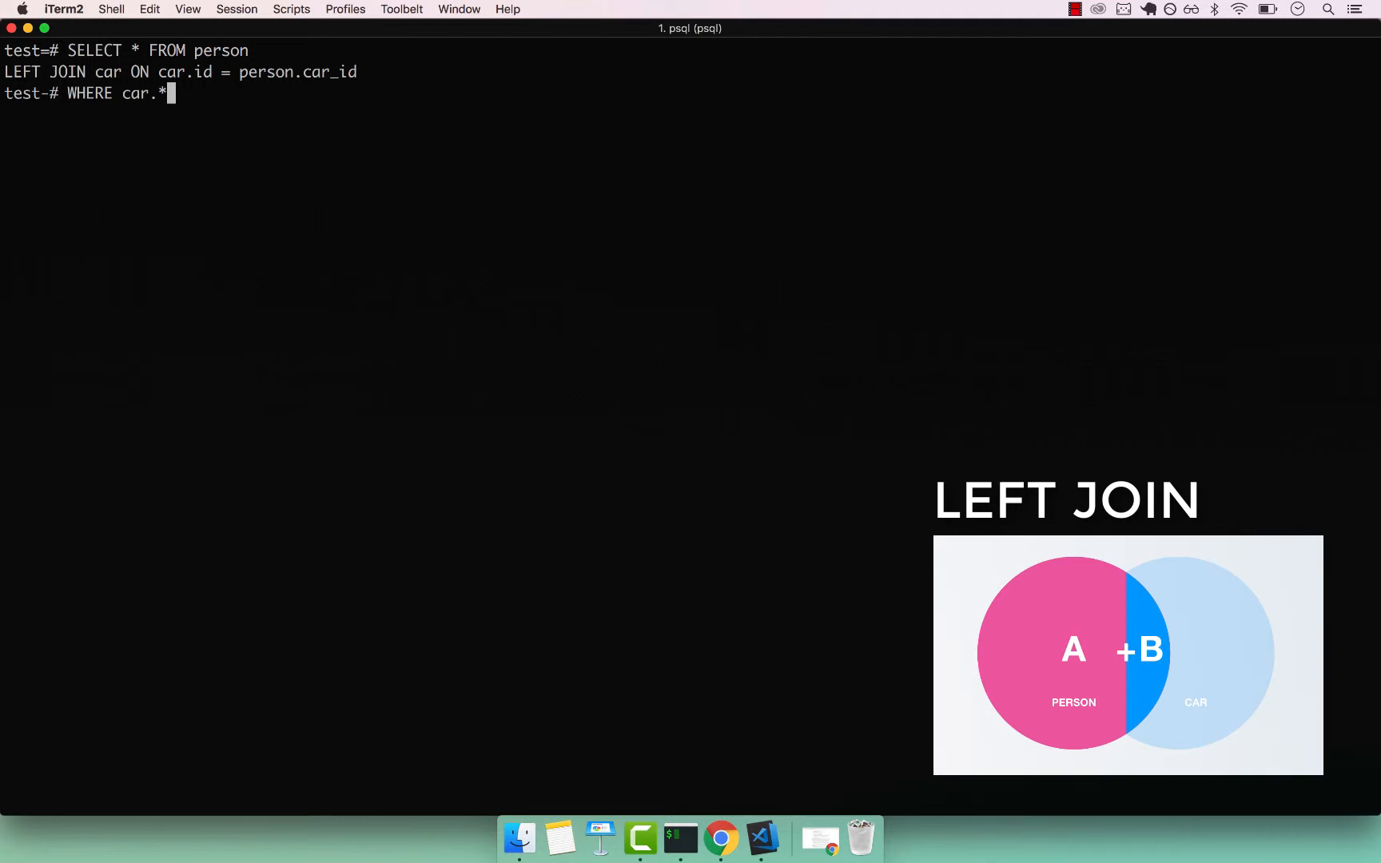
type("IS NULL")
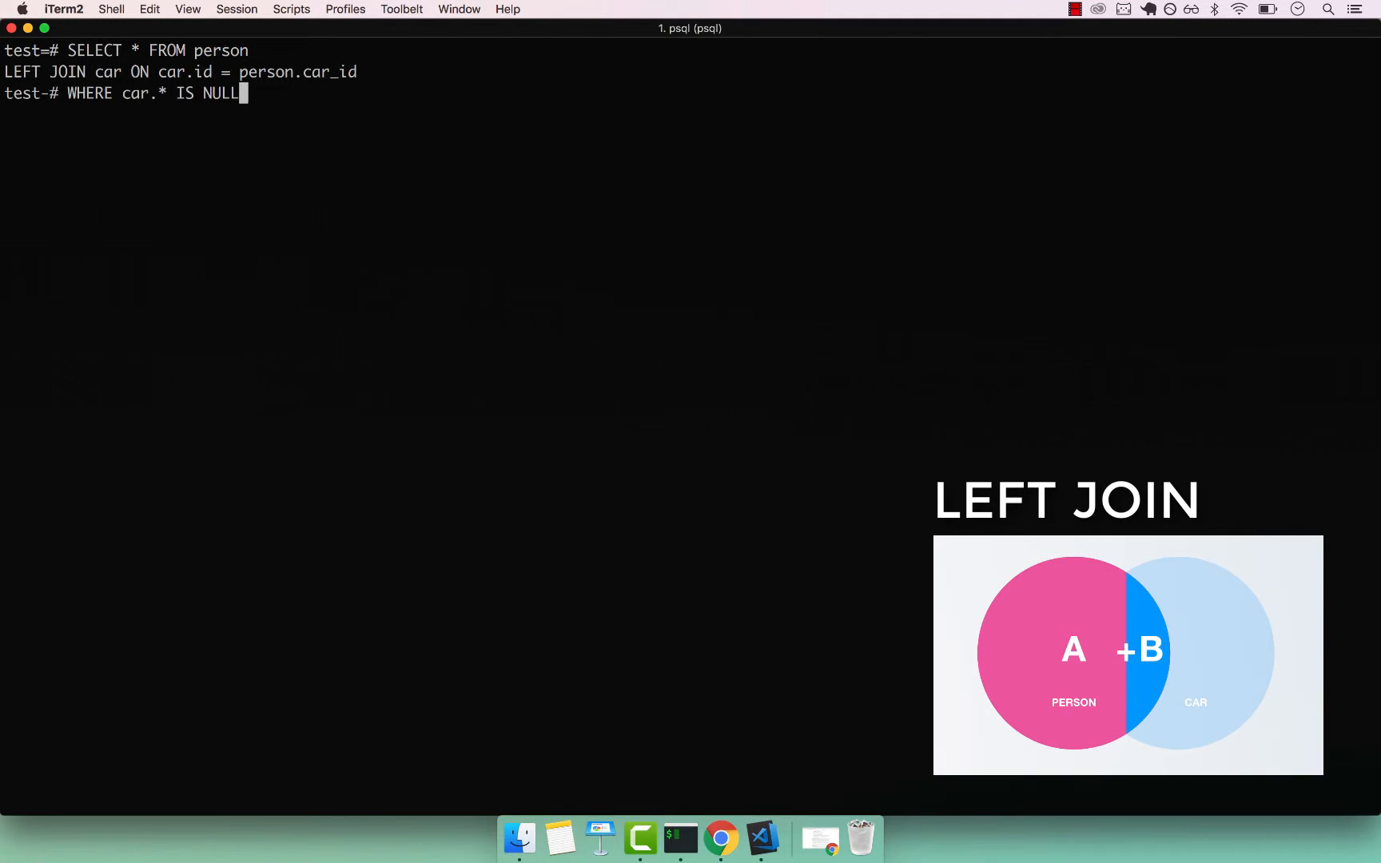
type(";")
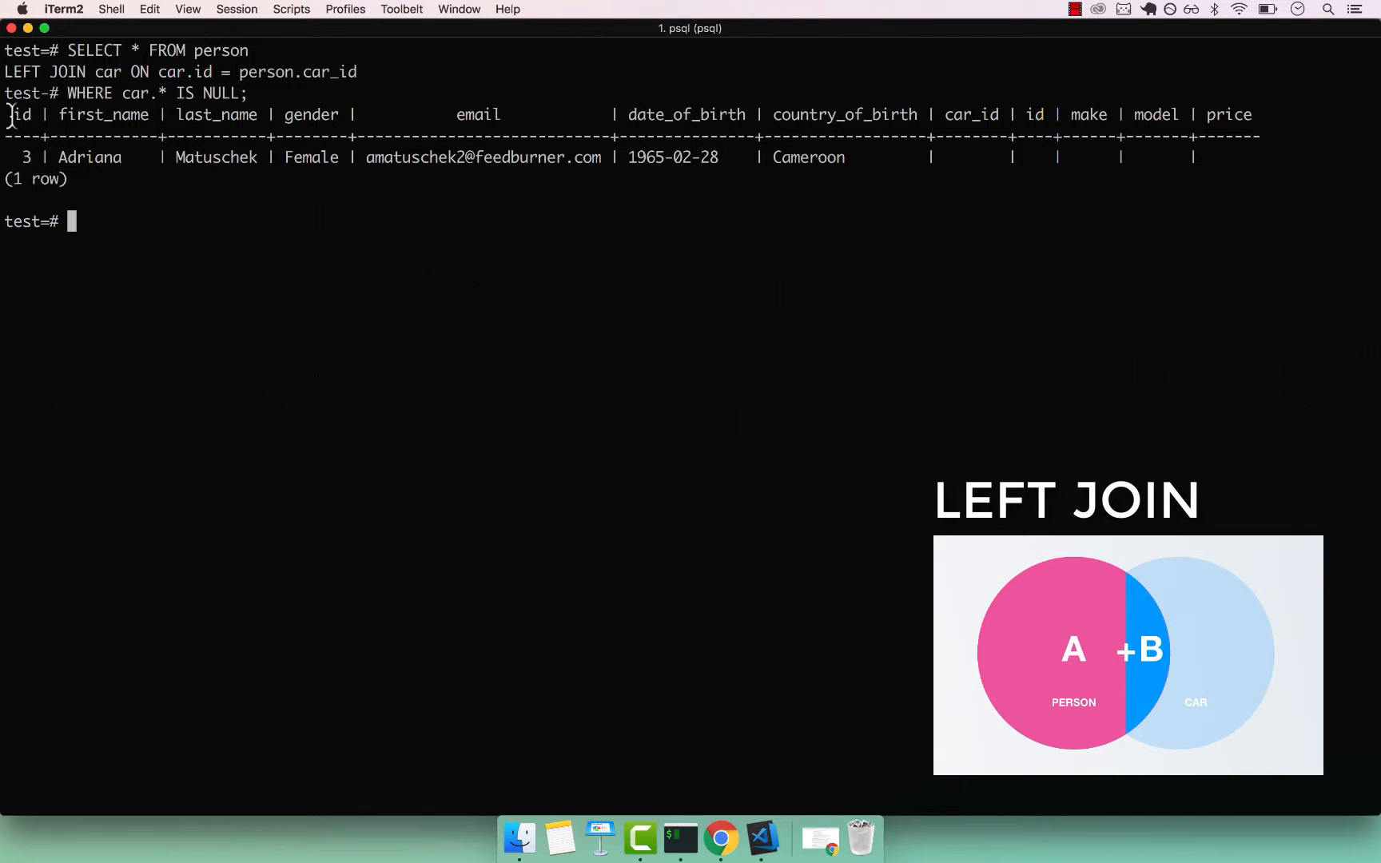
mouse_move(77, 156)
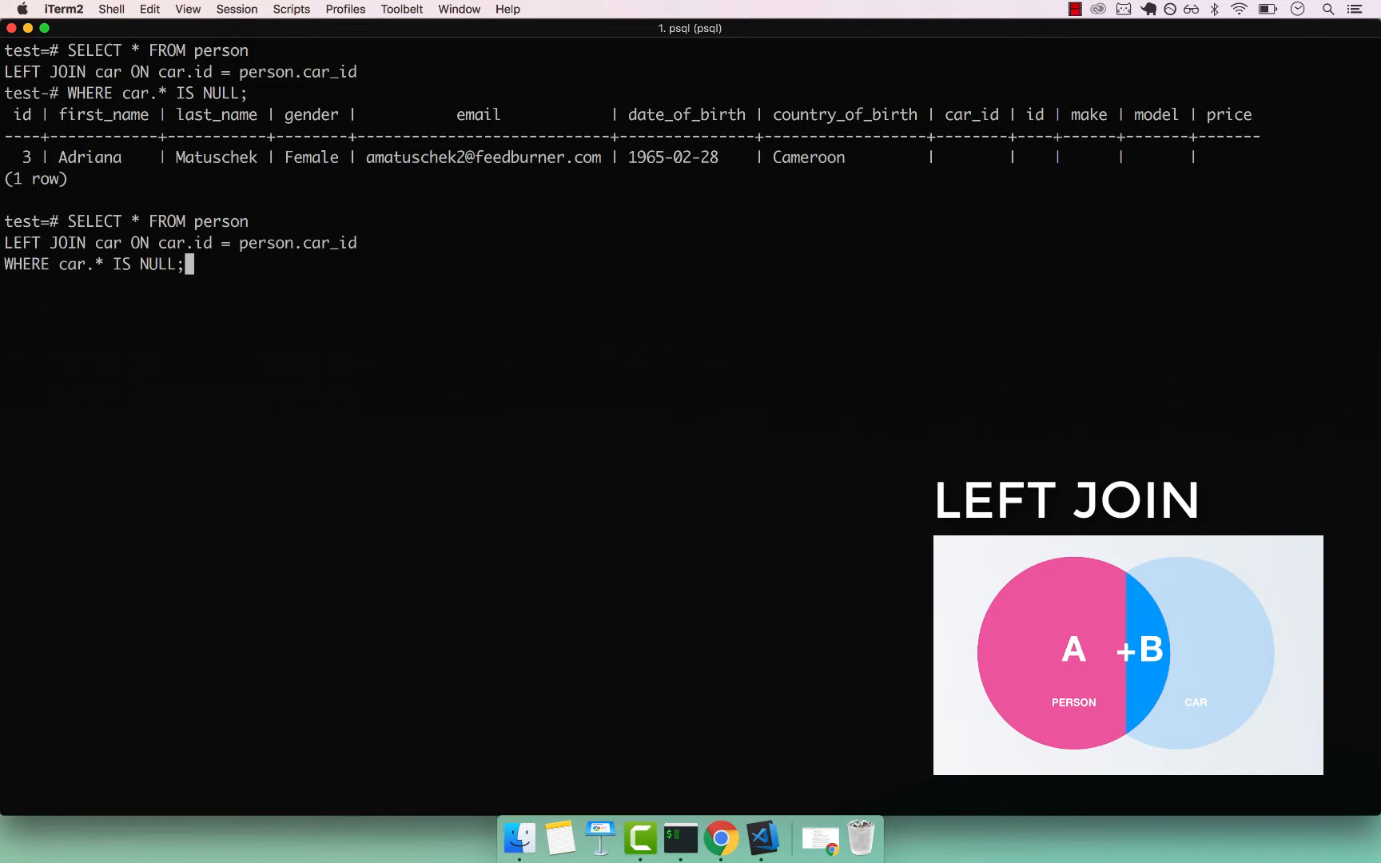
Recall and rerun the unfiltered LEFT JOIN and the inner JOIN, highlighting the inner join's two rows.
key("Backspace")
type("JOIN car ON person.car_id = car.id;")
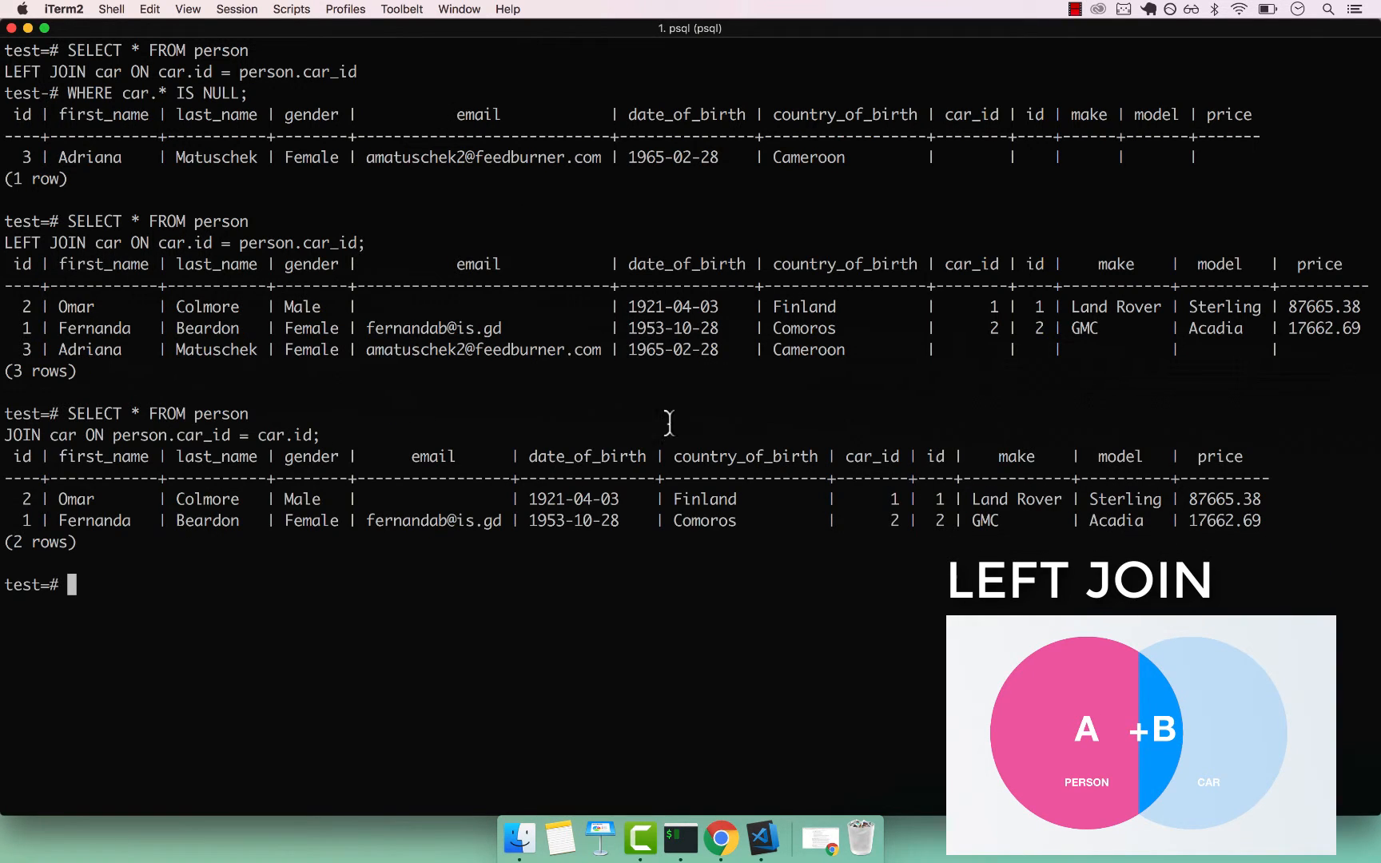
left_click_drag(27, 455, 1277, 525)
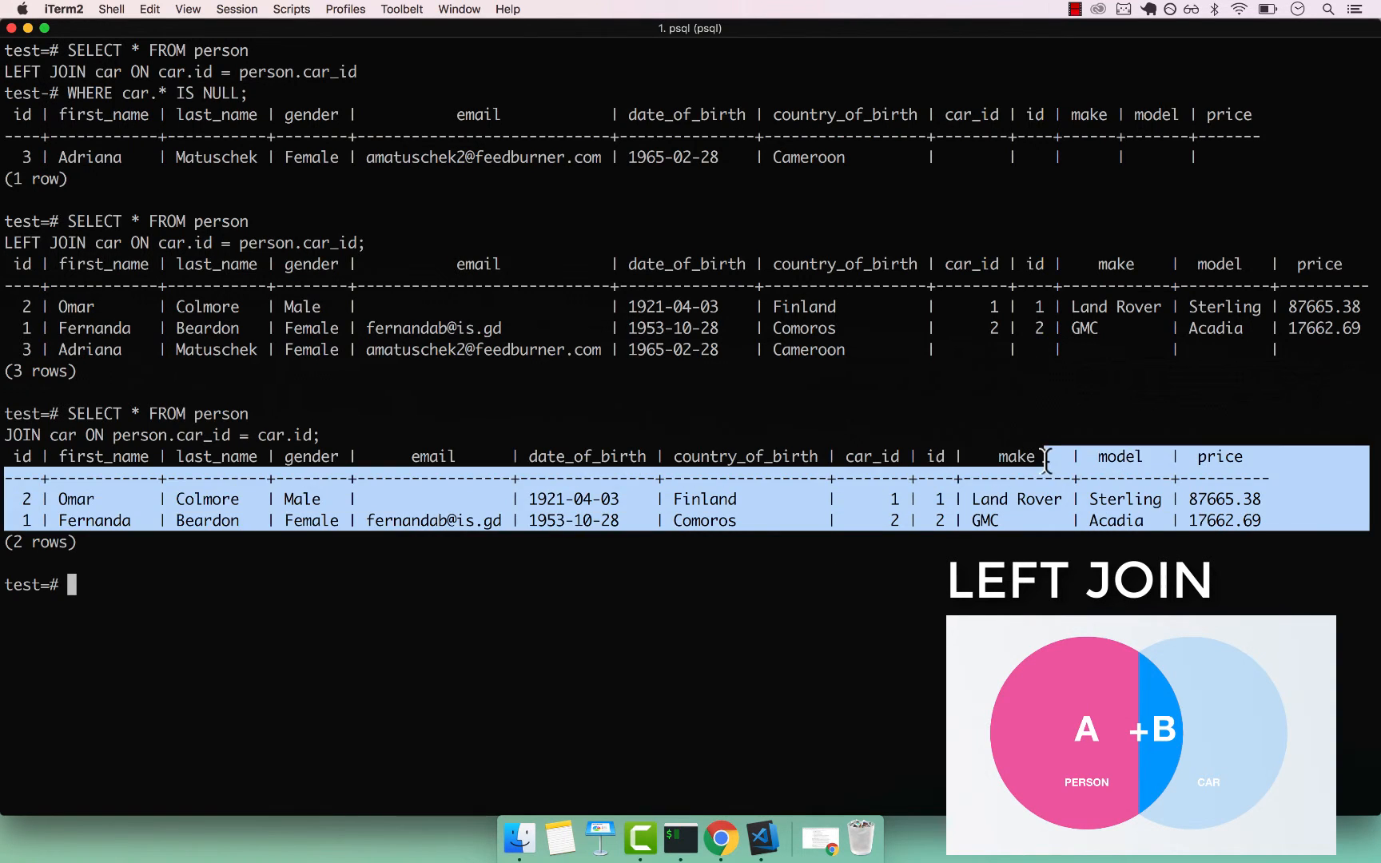